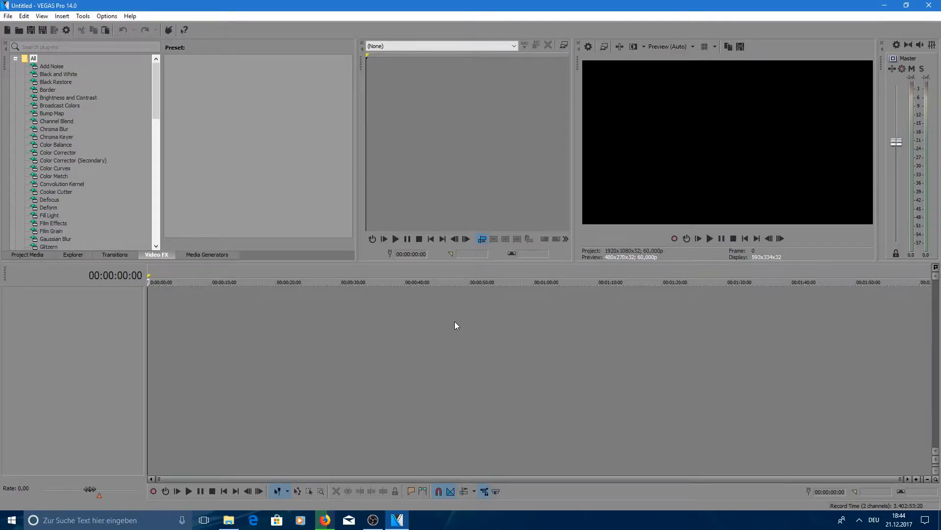
{"action": "mouse_move", "coordinate": [408, 334]}
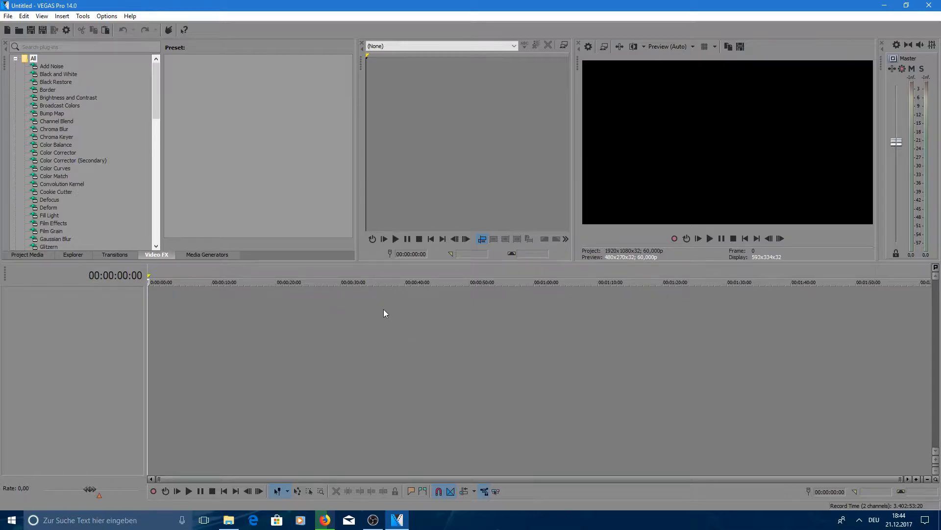
- Open both Dragon Ball transformation videos from the DBZ Effekt folder onto the timeline
{"action": "left_click", "coordinate": [8, 16]}
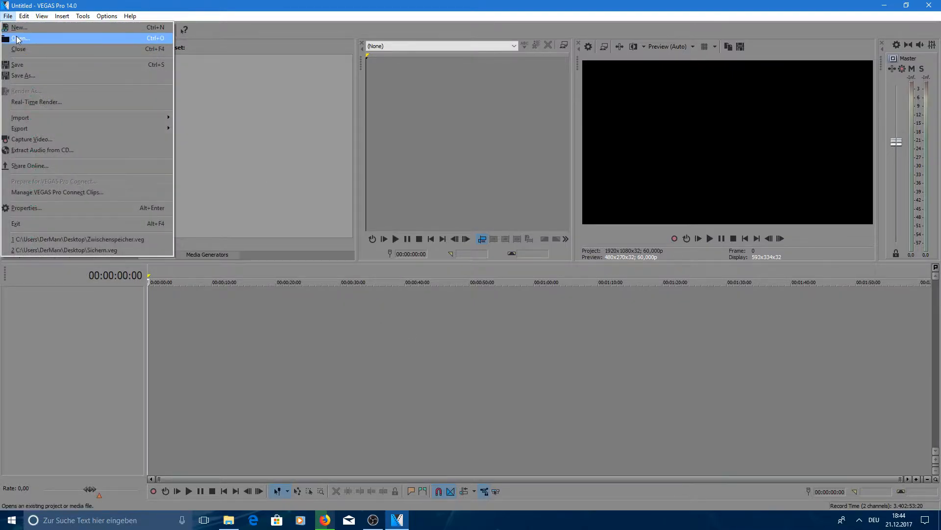
{"action": "left_click", "coordinate": [19, 38]}
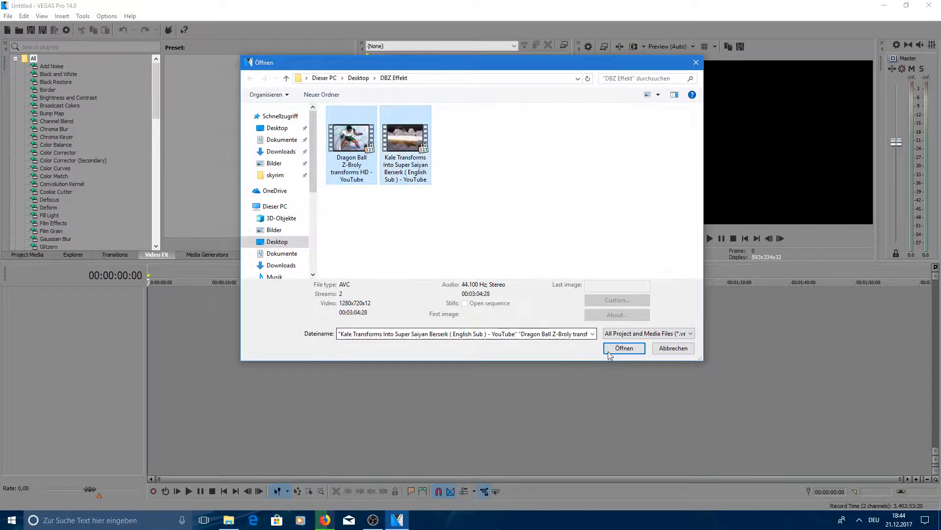
{"action": "left_click", "coordinate": [623, 348]}
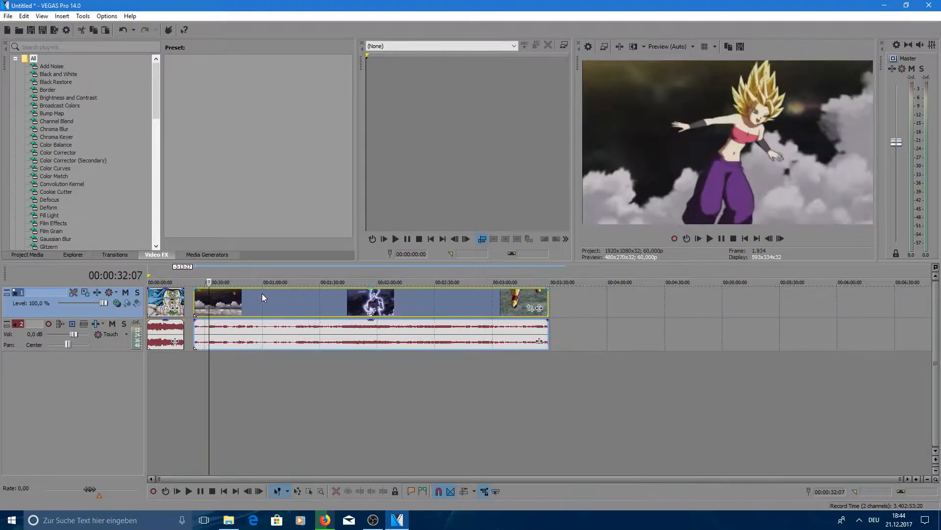
- Preview the Broly footage, select the opening clip and trim away unwanted sections
{"action": "left_click", "coordinate": [288, 283]}
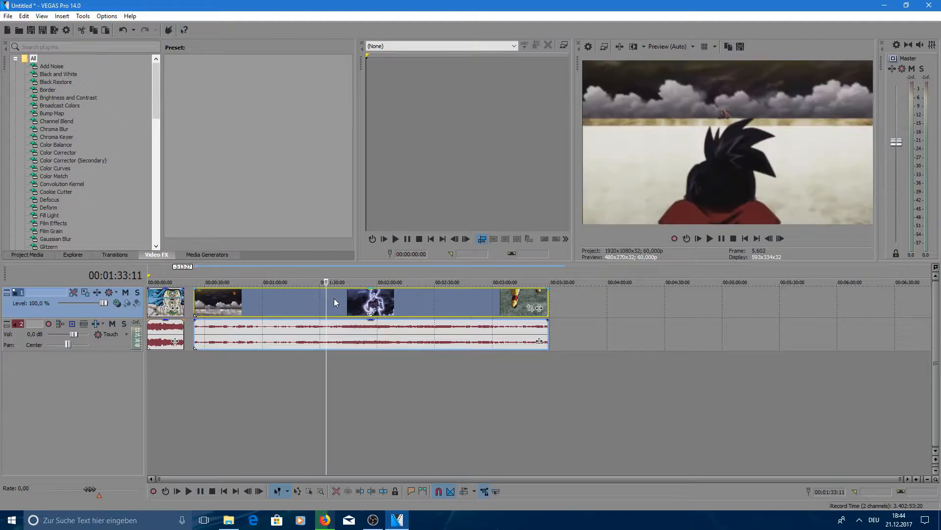
{"action": "left_click", "coordinate": [345, 283]}
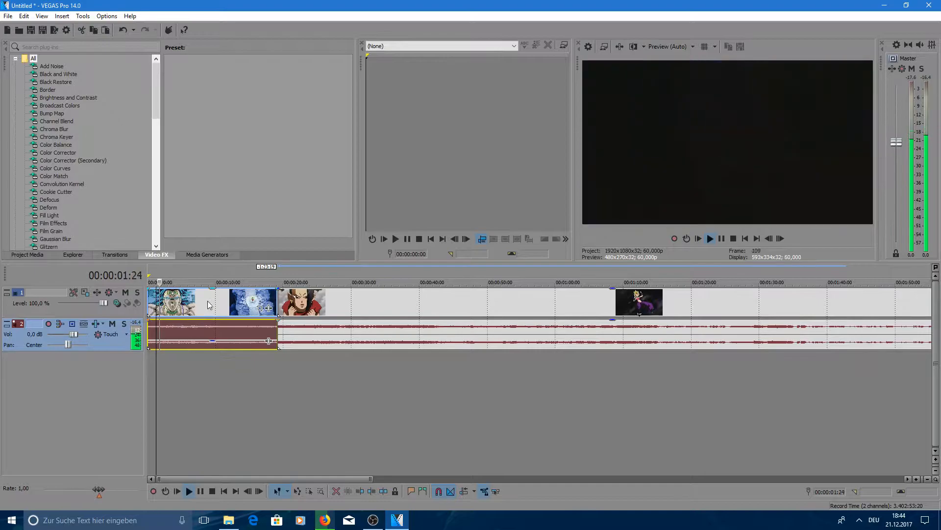
{"action": "left_click", "coordinate": [395, 239]}
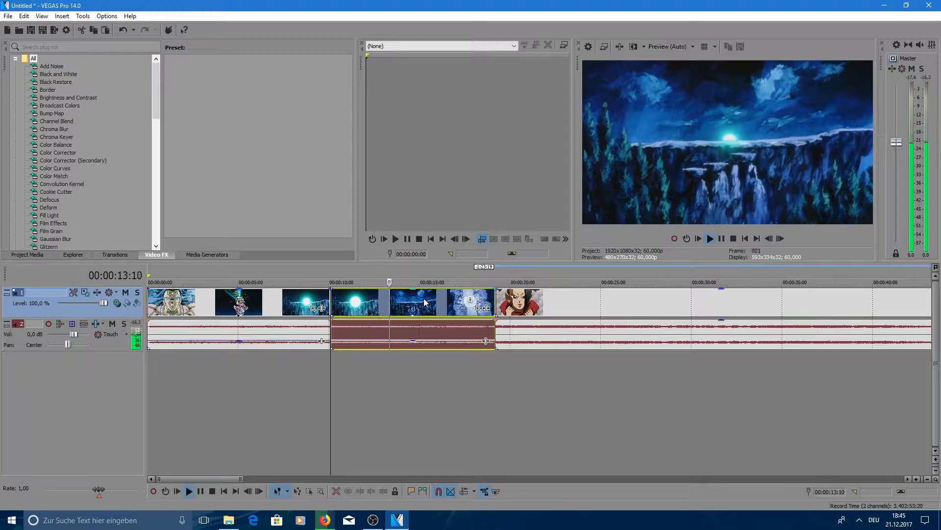
{"action": "left_click", "coordinate": [331, 283]}
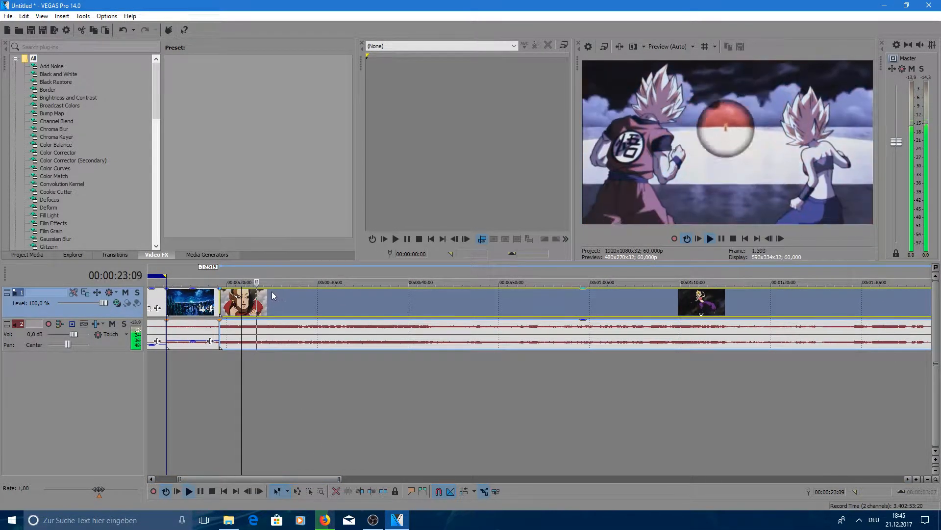
- Select the leftover later footage and delete it so the second video follows directly
{"action": "left_click", "coordinate": [238, 282]}
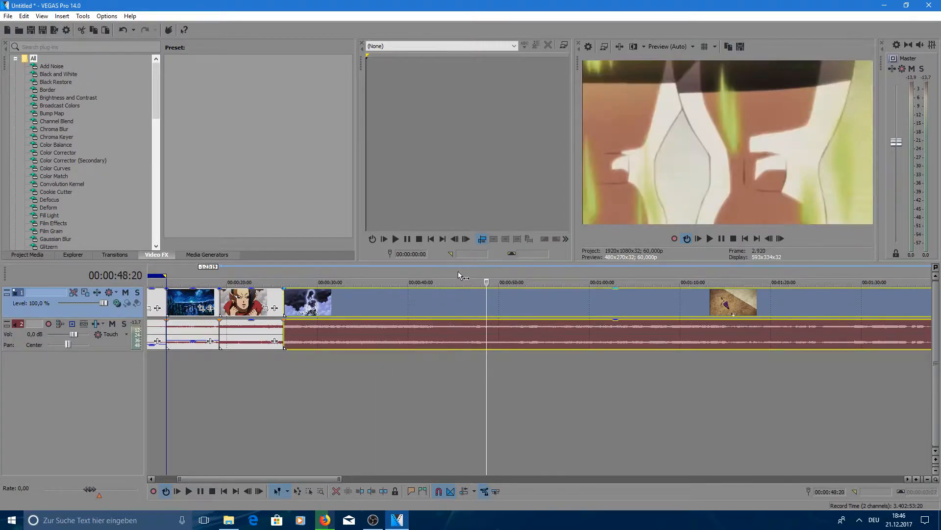
{"action": "left_click", "coordinate": [425, 283]}
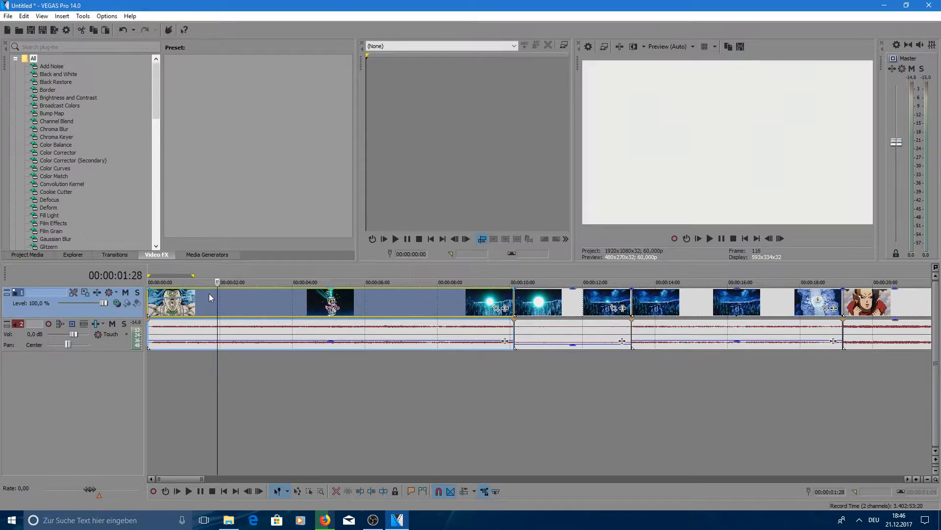
{"action": "left_click", "coordinate": [181, 283]}
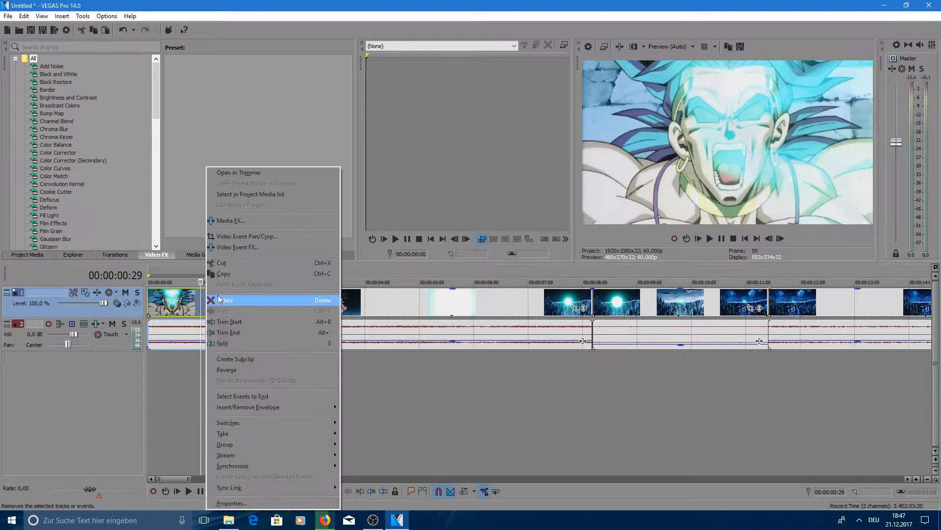
{"action": "mouse_move", "coordinate": [235, 359]}
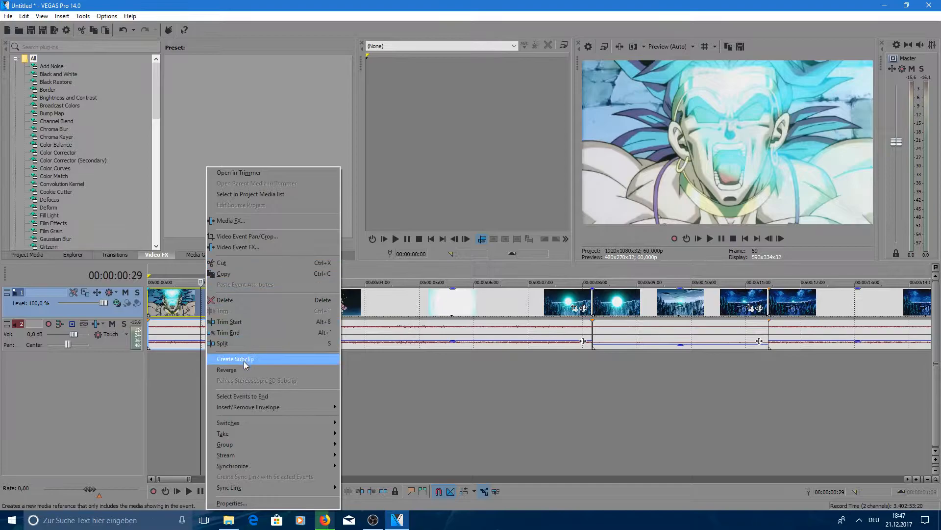
{"action": "mouse_move", "coordinate": [225, 444]}
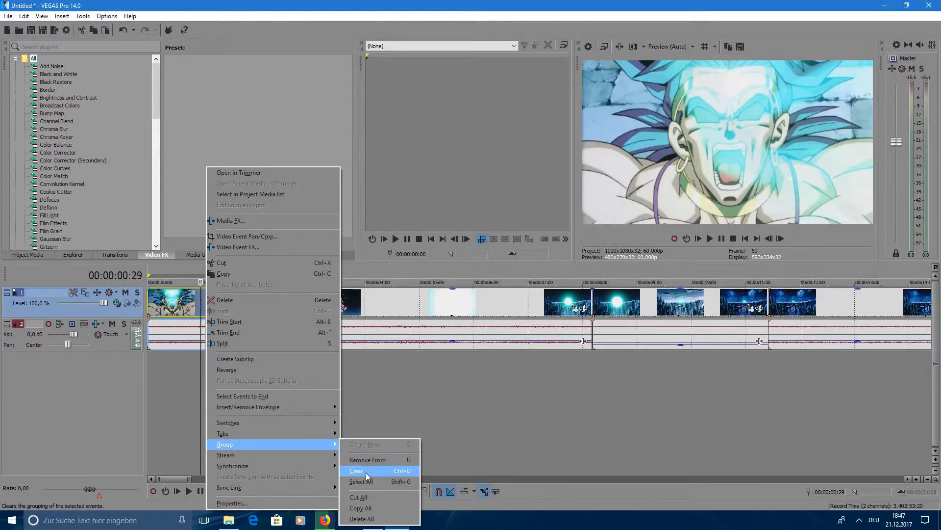
- Clear the Broly event's audio grouping and duplicate its video track twice
{"action": "left_click", "coordinate": [356, 470]}
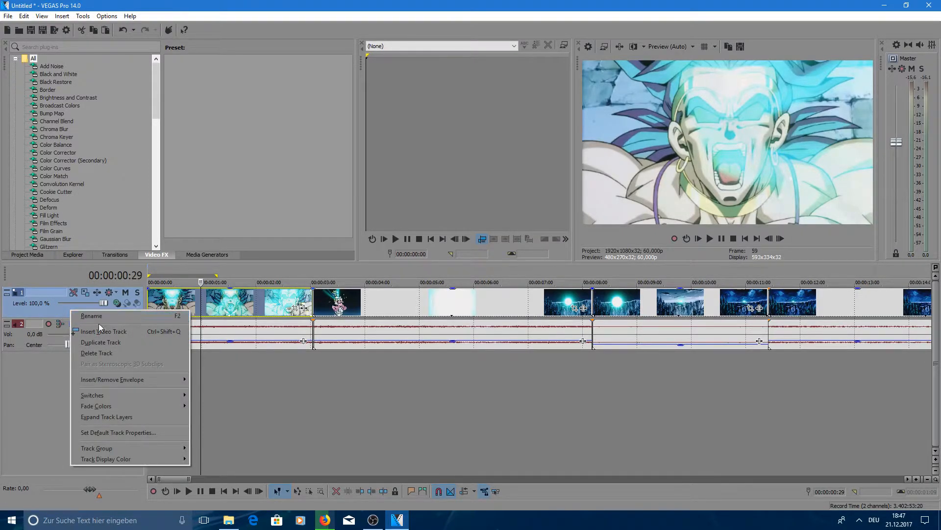
{"action": "left_click", "coordinate": [104, 331]}
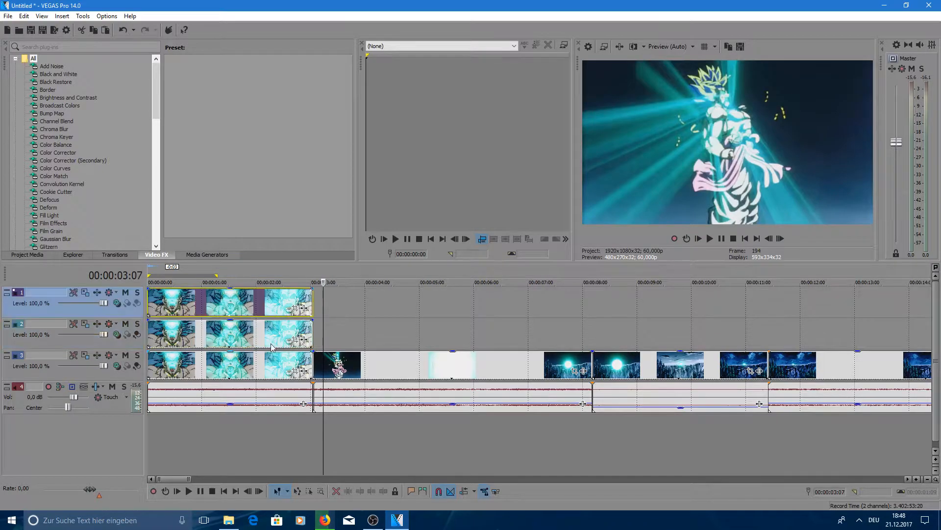
- Select the top Broly copy and bring up its Event Pan/Crop editor
{"action": "left_click", "coordinate": [246, 283]}
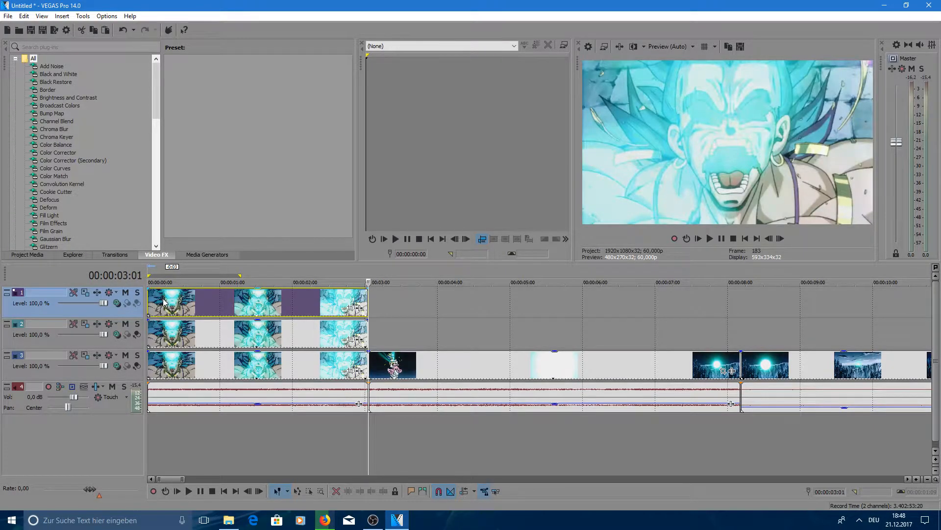
{"action": "left_click", "coordinate": [174, 282]}
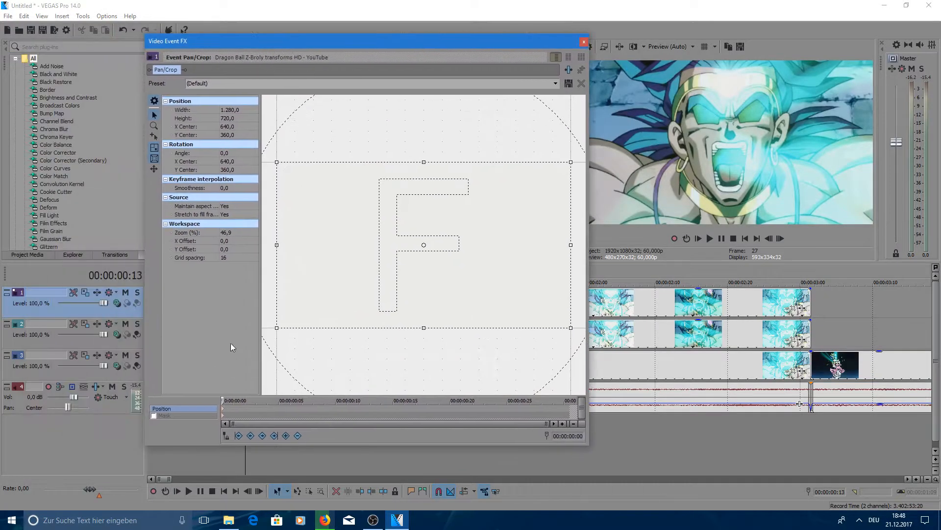
- Enable Mask and scale the elliptical mask out past the frame edges
{"action": "left_click", "coordinate": [164, 415]}
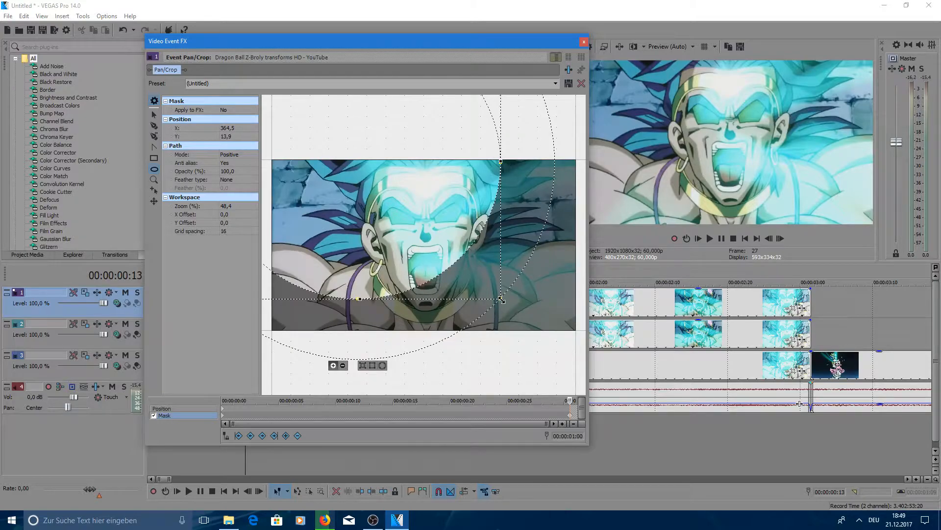
{"action": "left_click_drag", "start_coordinate": [501, 300], "coordinate": [465, 293]}
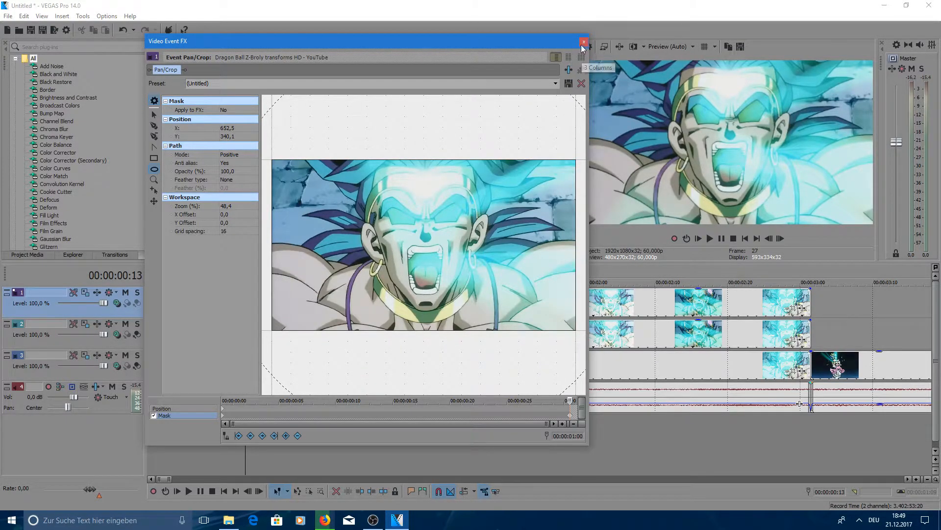
- Close Pan/Crop and preview the expanding circle transition from the project start
{"action": "left_click", "coordinate": [583, 42]}
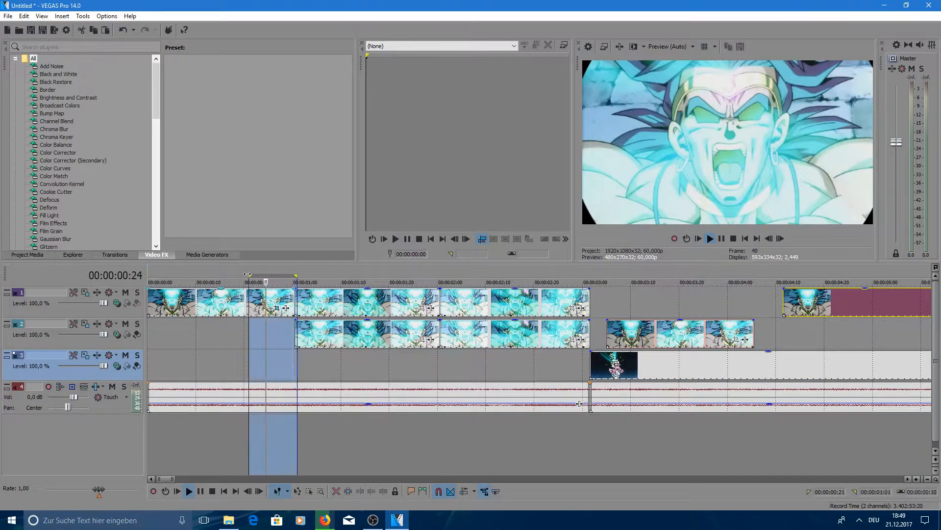
{"action": "left_click", "coordinate": [166, 491]}
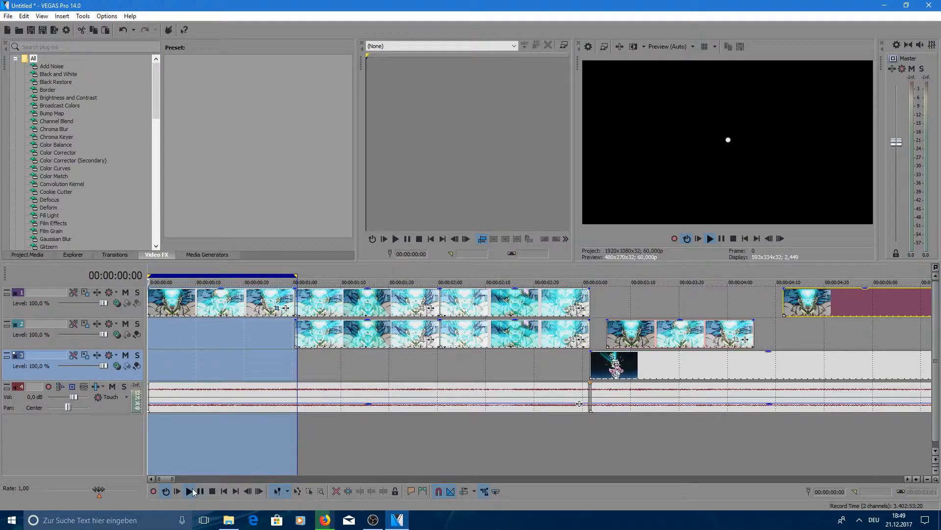
{"action": "left_click", "coordinate": [188, 490]}
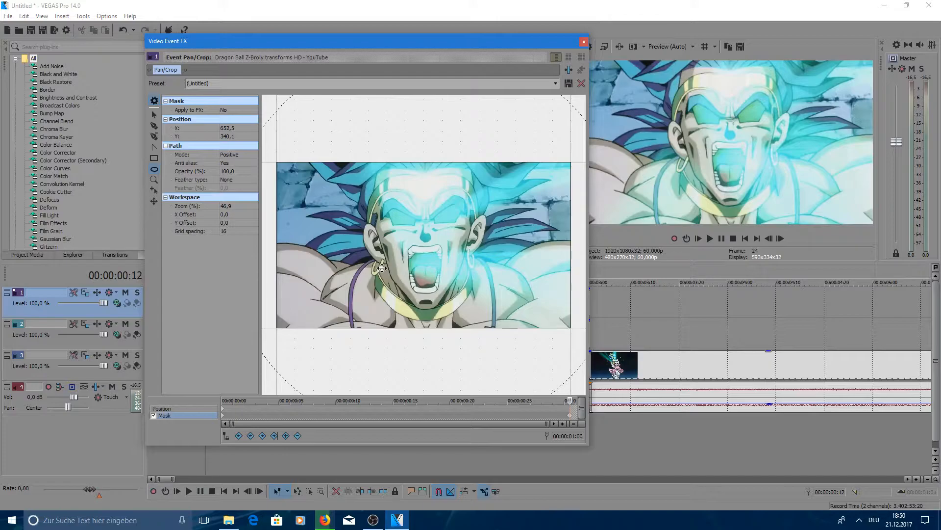
- Reset the clip's circular mask and close the Pan/Crop window again
{"action": "right_click", "coordinate": [382, 268]}
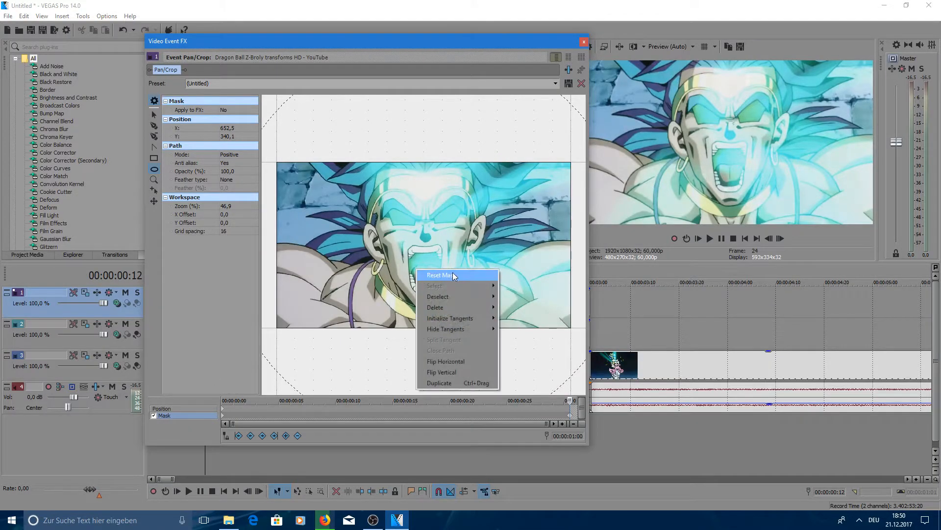
{"action": "left_click", "coordinate": [440, 275]}
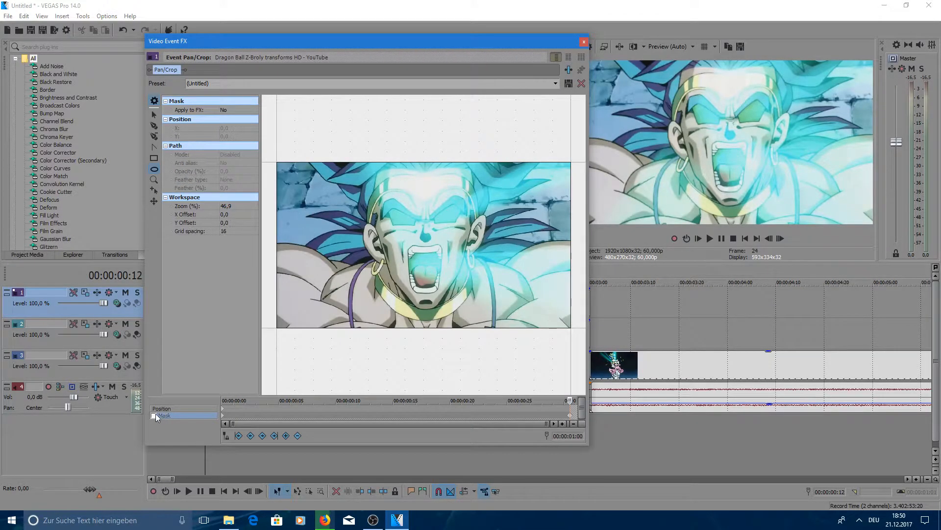
{"action": "left_click", "coordinate": [582, 40]}
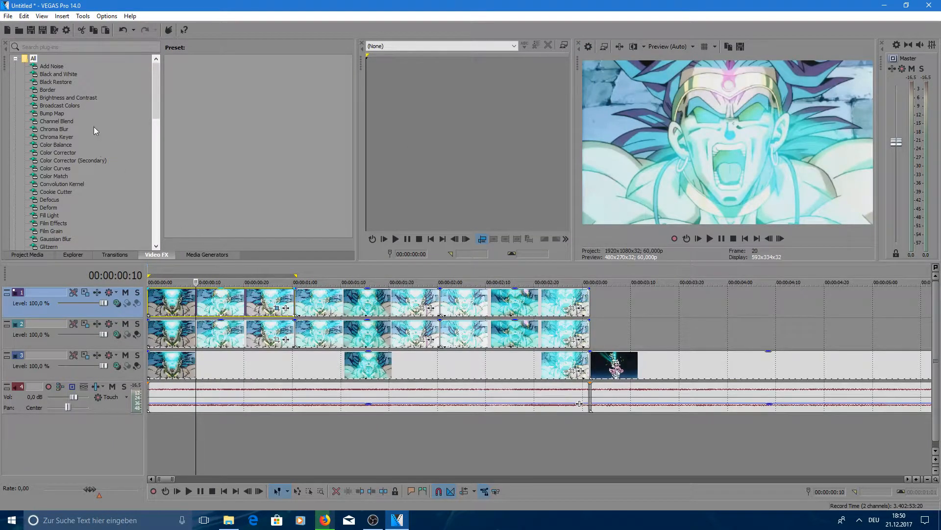
- Show the Video FX plug-in list and display the Cookie Cutter presets
{"action": "left_click", "coordinate": [55, 191]}
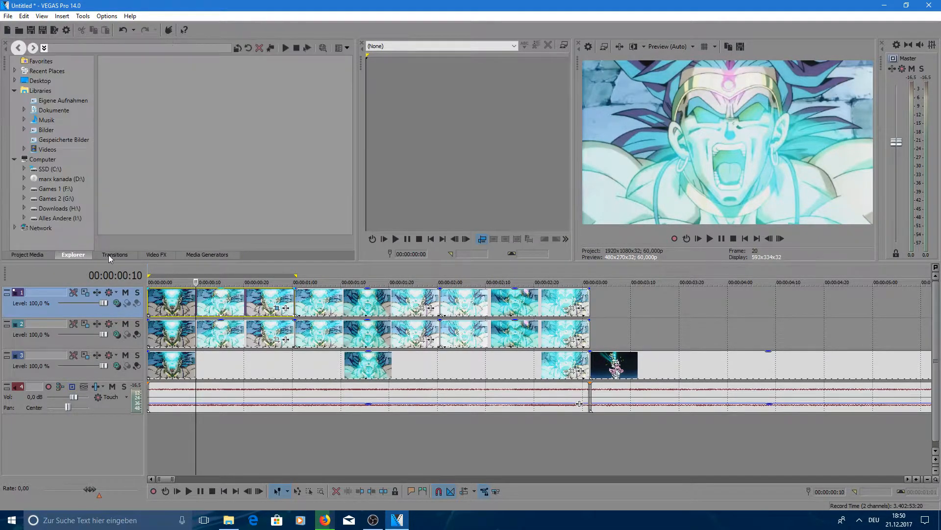
{"action": "left_click", "coordinate": [156, 254]}
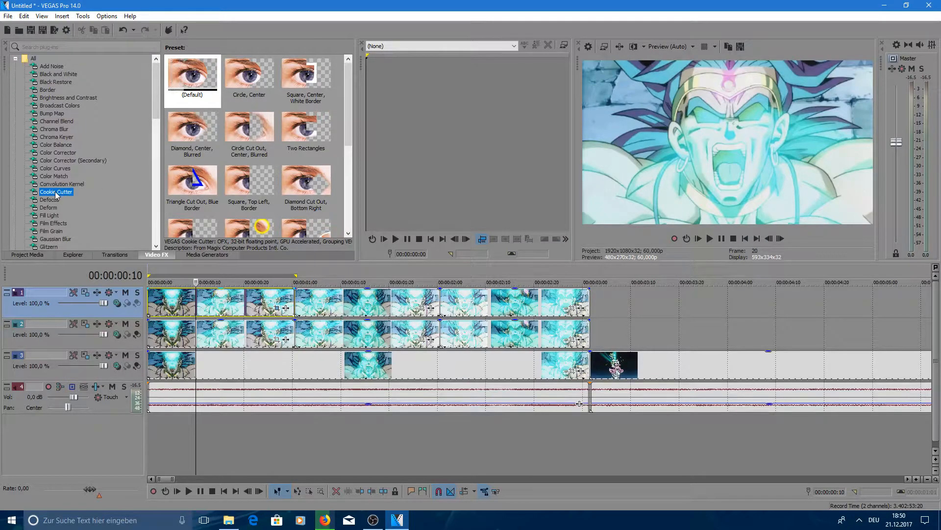
{"action": "left_click", "coordinate": [192, 75]}
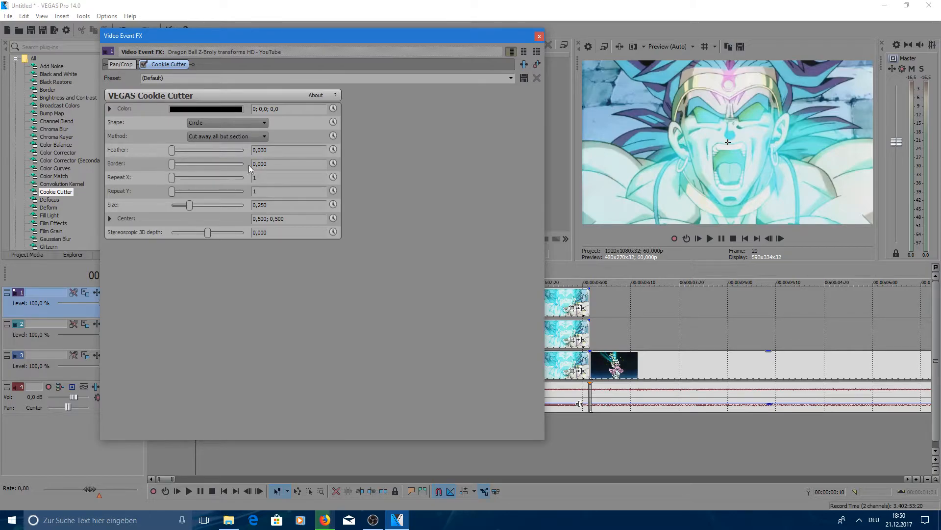
- Set the Cookie Cutter border to 0,015 and roughly size the circle around Broly's face
{"action": "left_click_drag", "start_coordinate": [172, 164], "coordinate": [177, 163]}
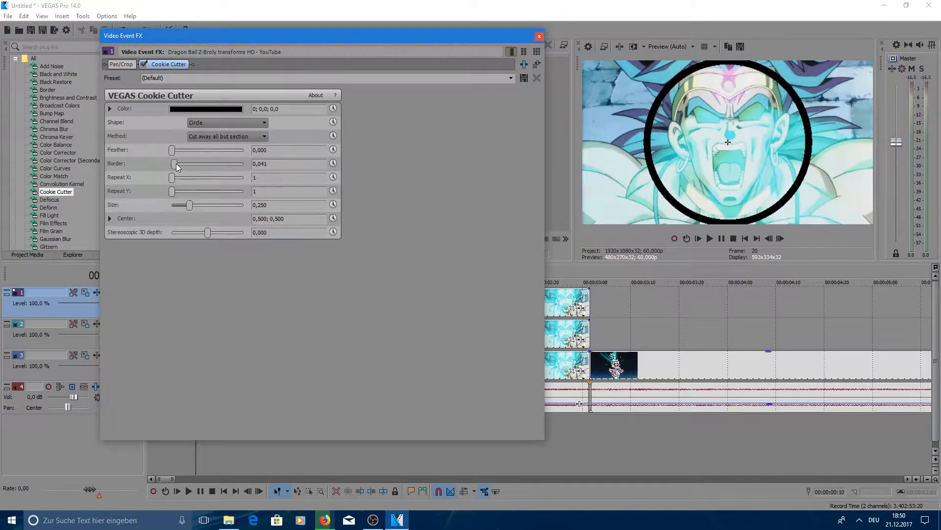
{"action": "left_click_drag", "start_coordinate": [175, 163], "coordinate": [197, 163]}
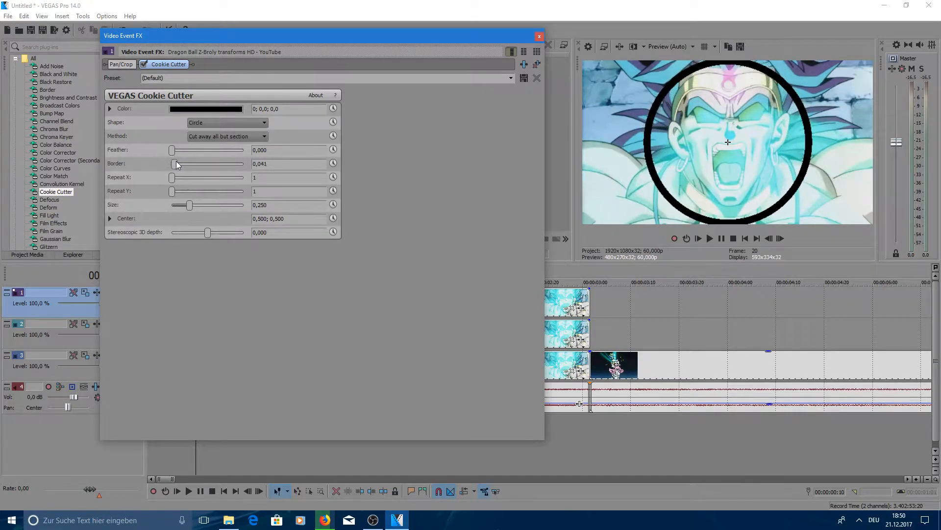
{"action": "left_click_drag", "start_coordinate": [180, 164], "coordinate": [174, 164]}
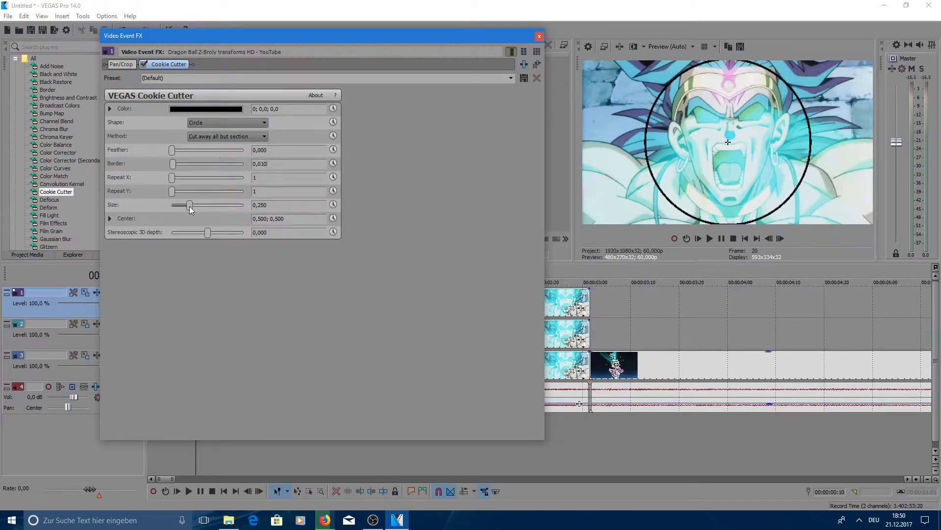
{"action": "left_click_drag", "start_coordinate": [191, 204], "coordinate": [190, 205]}
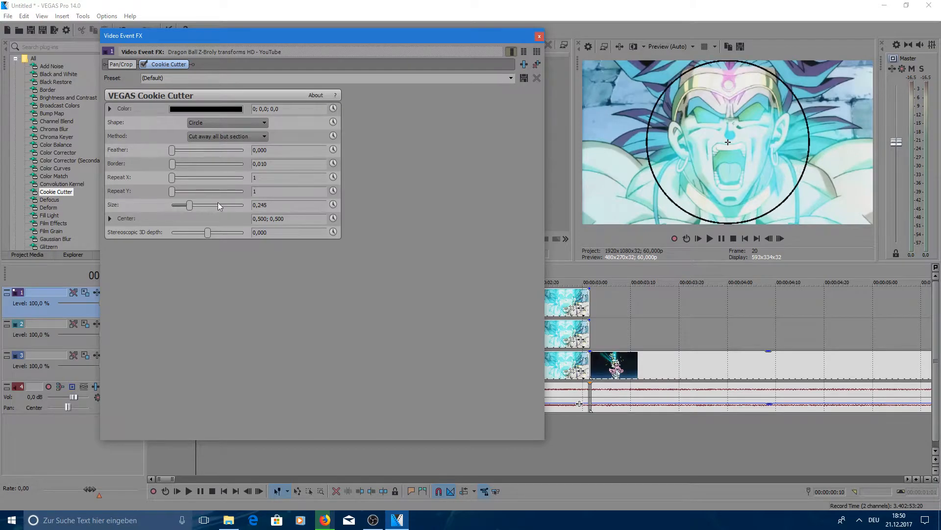
{"action": "type", "text": "0,015"}
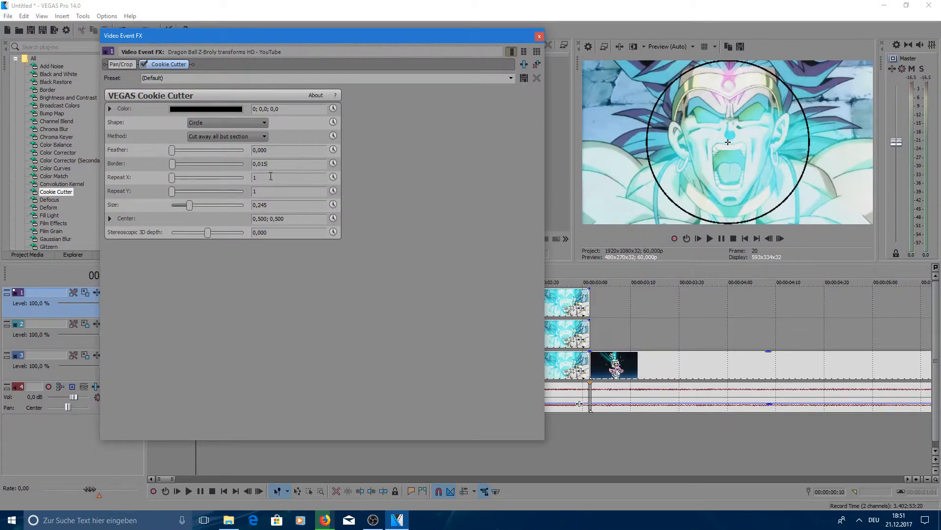
{"action": "left_click_drag", "start_coordinate": [190, 205], "coordinate": [193, 204]}
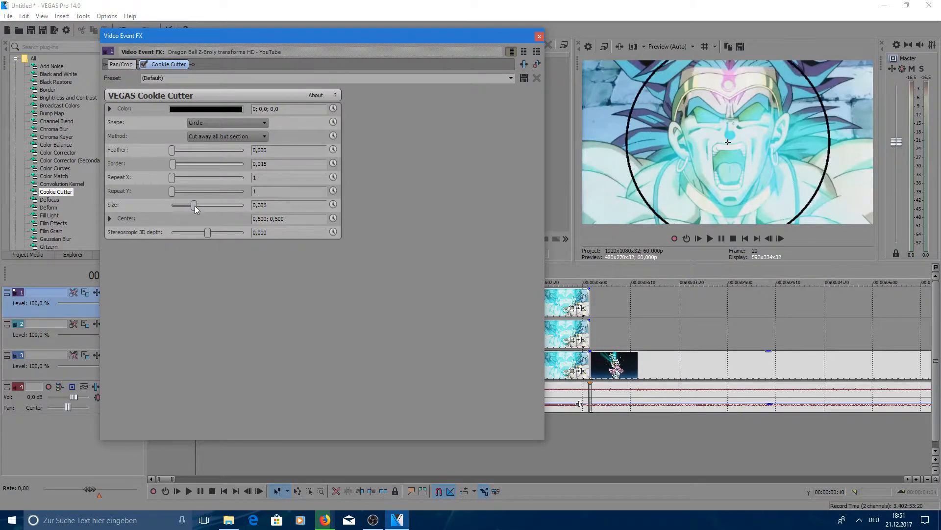
{"action": "left_click_drag", "start_coordinate": [194, 205], "coordinate": [185, 205]}
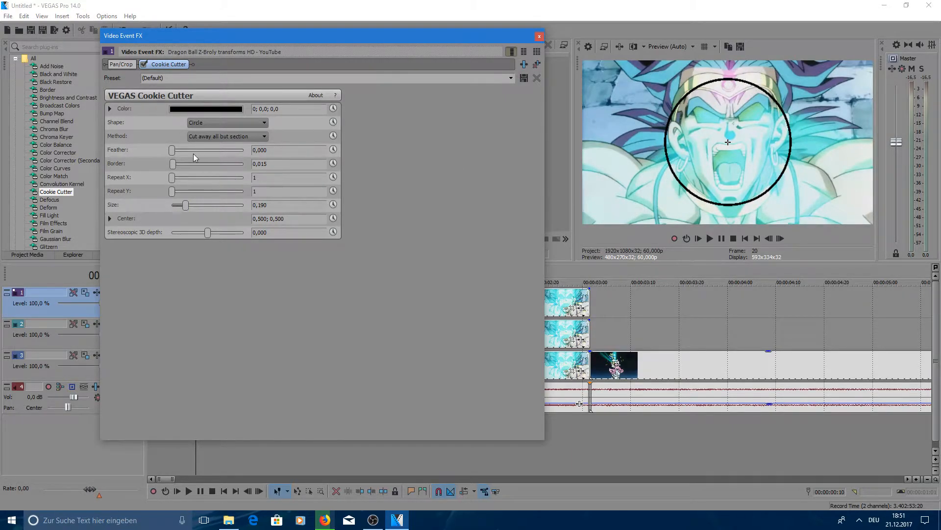
- Set Feather to 2,000 and adjust Size to about 0,204
{"action": "left_click_drag", "start_coordinate": [173, 150], "coordinate": [198, 150]}
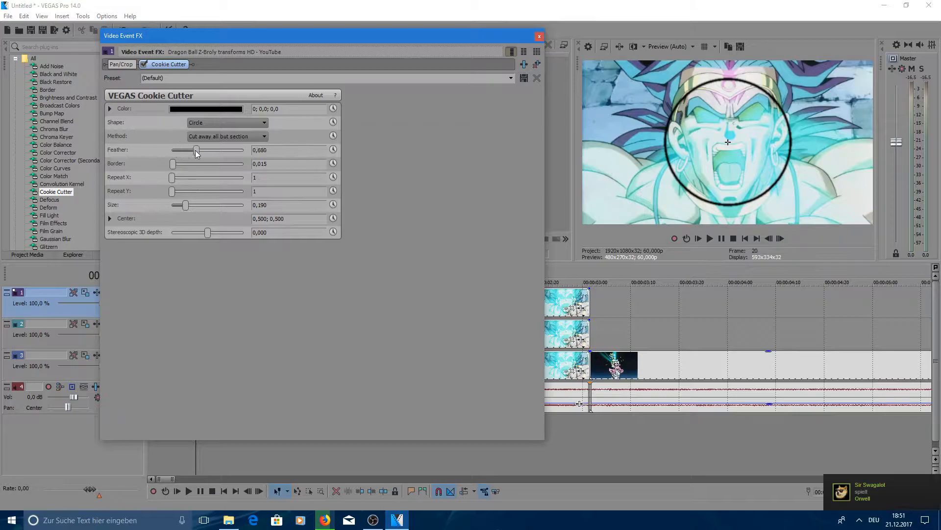
{"action": "left_click_drag", "start_coordinate": [197, 150], "coordinate": [182, 149]}
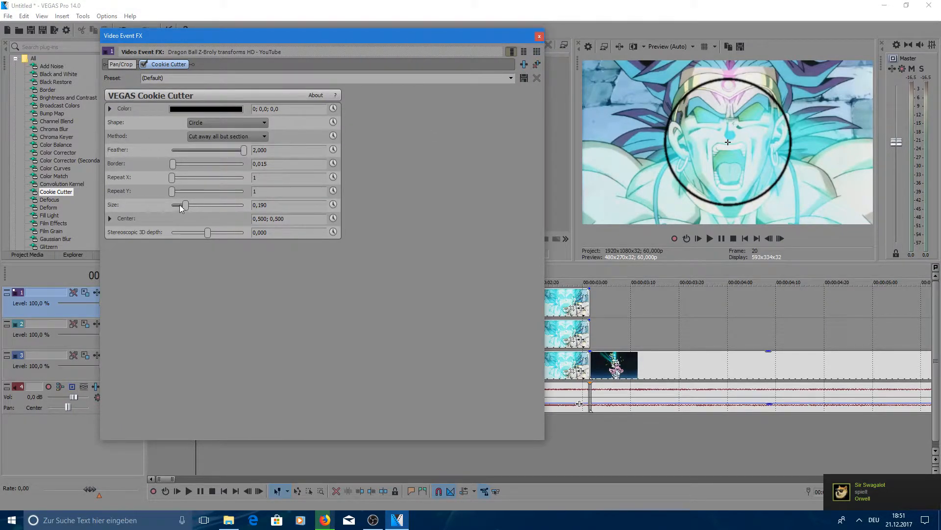
{"action": "left_click_drag", "start_coordinate": [183, 205], "coordinate": [227, 205]}
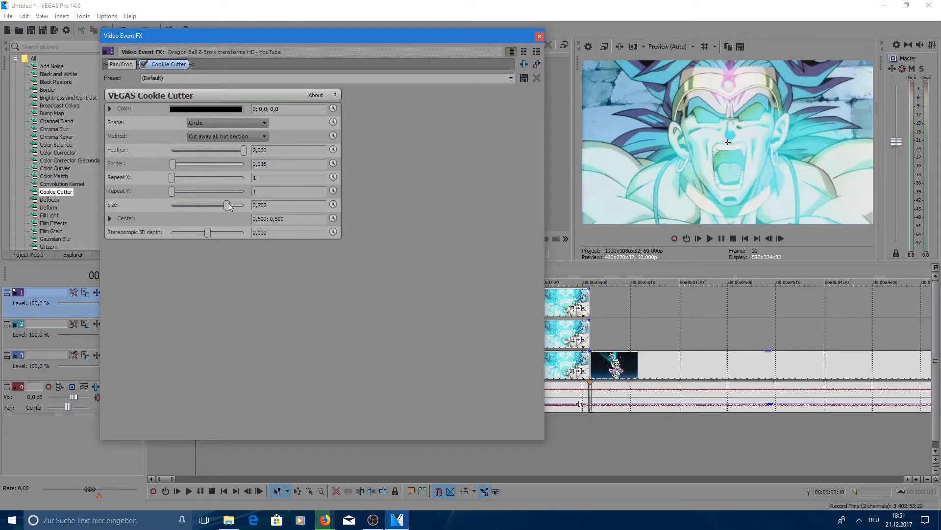
{"action": "left_click_drag", "start_coordinate": [227, 205], "coordinate": [173, 205]}
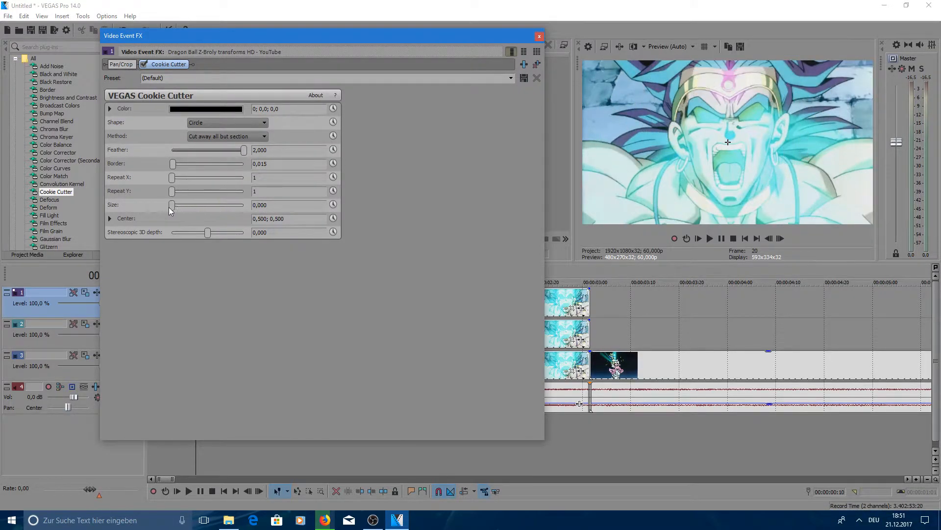
{"action": "left_click_drag", "start_coordinate": [173, 205], "coordinate": [186, 205]}
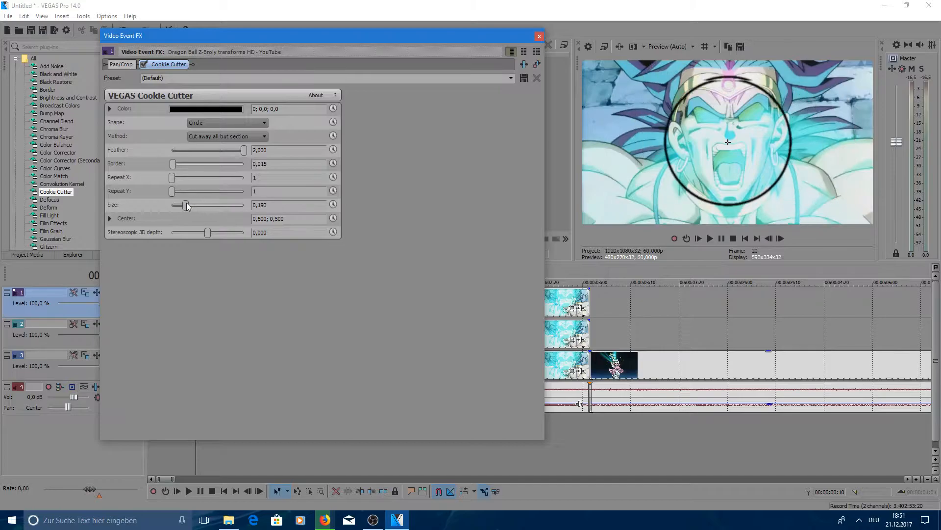
{"action": "left_click_drag", "start_coordinate": [185, 205], "coordinate": [188, 205]}
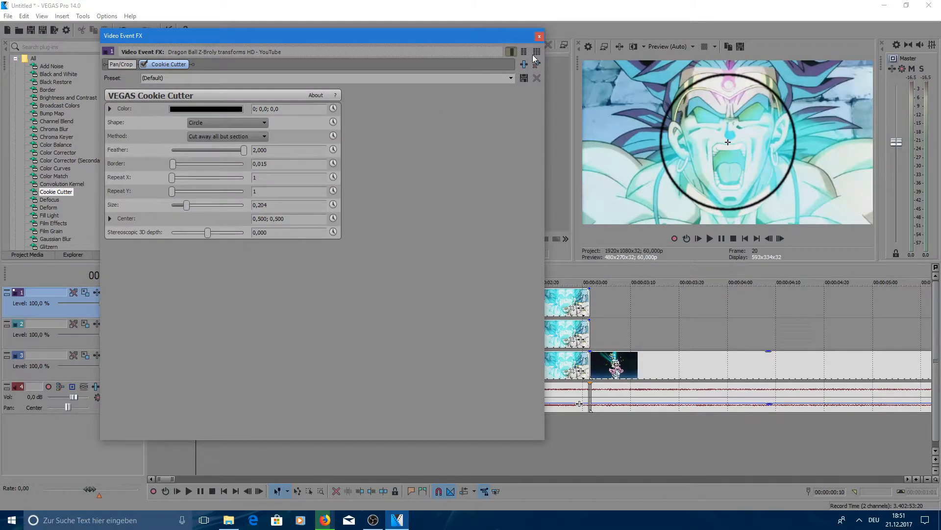
- Keyframe the circle size from 0 to full frame over one second, saved as 'Dragon Ball circle'
{"action": "left_click", "coordinate": [538, 35]}
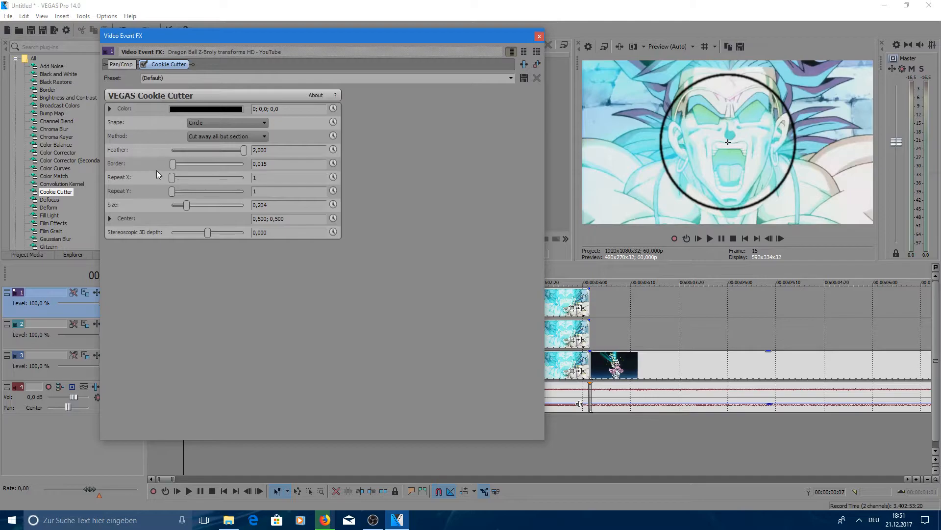
{"action": "left_click_drag", "start_coordinate": [186, 205], "coordinate": [177, 205]}
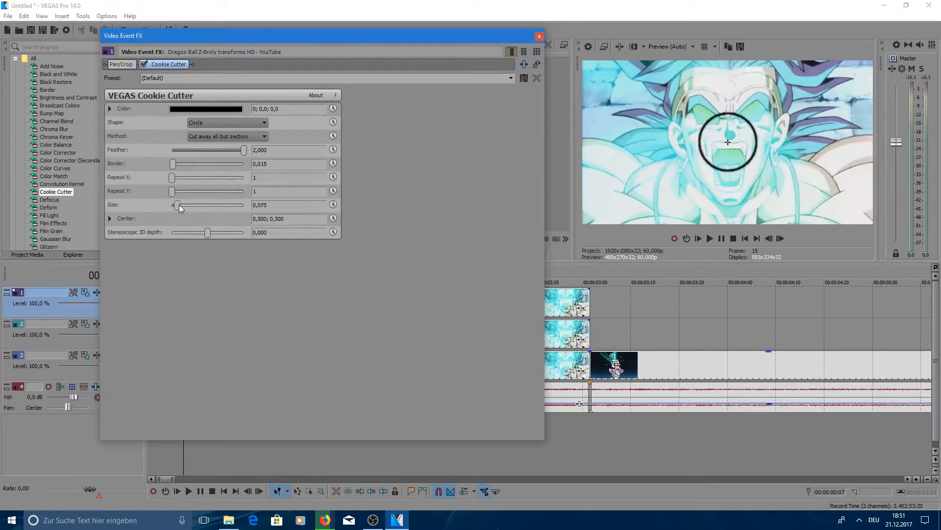
{"action": "left_click_drag", "start_coordinate": [179, 205], "coordinate": [173, 205]}
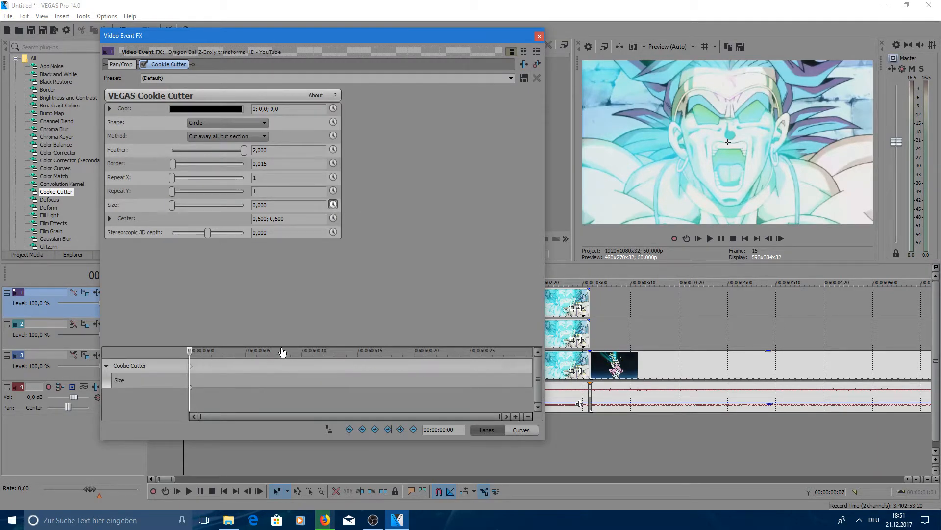
{"action": "left_click_drag", "start_coordinate": [189, 350], "coordinate": [241, 350]}
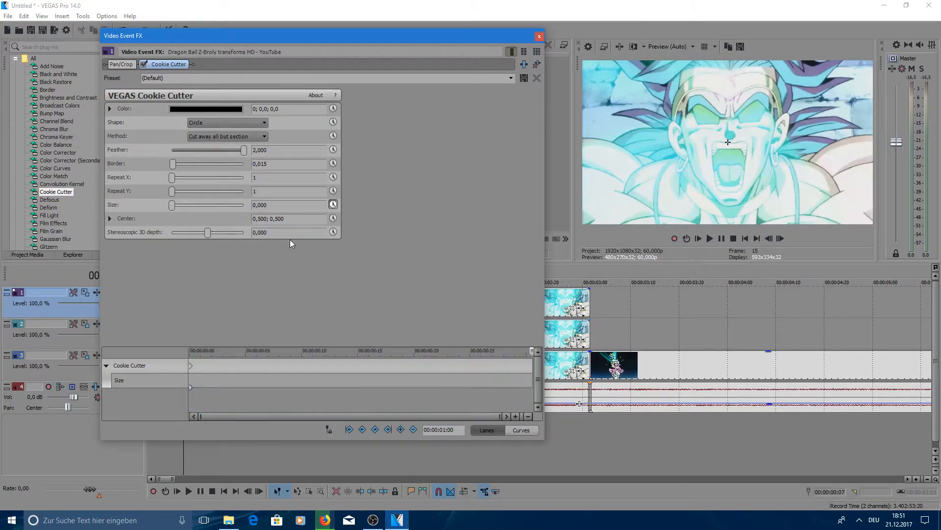
{"action": "left_click_drag", "start_coordinate": [172, 205], "coordinate": [201, 205]}
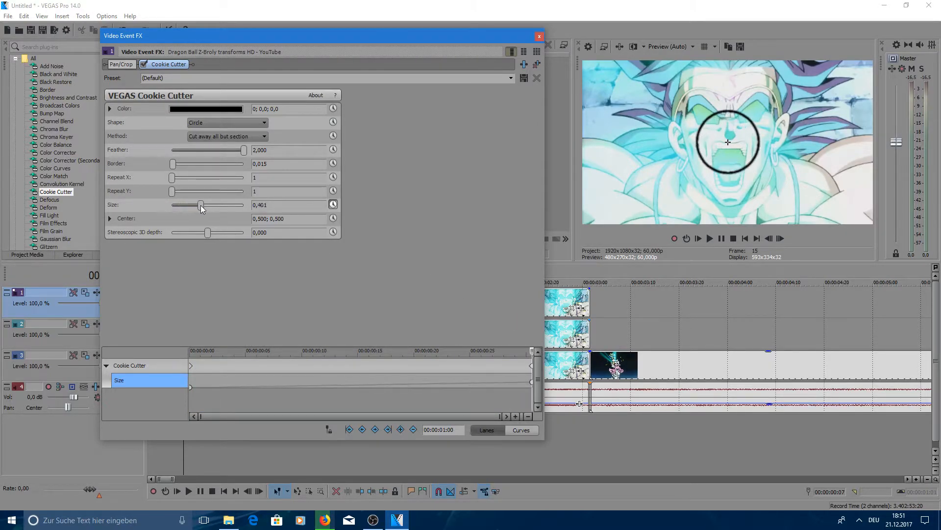
{"action": "left_click_drag", "start_coordinate": [202, 205], "coordinate": [245, 205]}
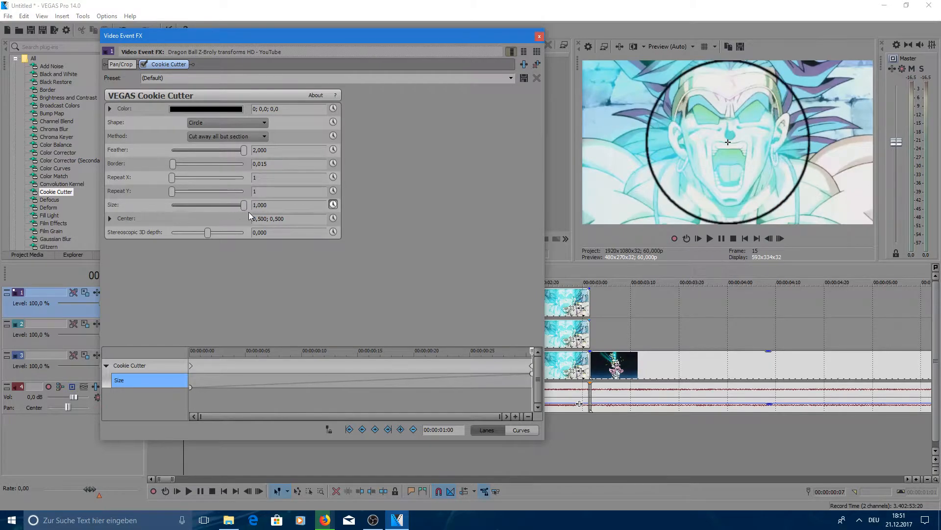
{"action": "left_click", "coordinate": [538, 36]}
{"action": "type", "text": "Dragon Ball circle"}
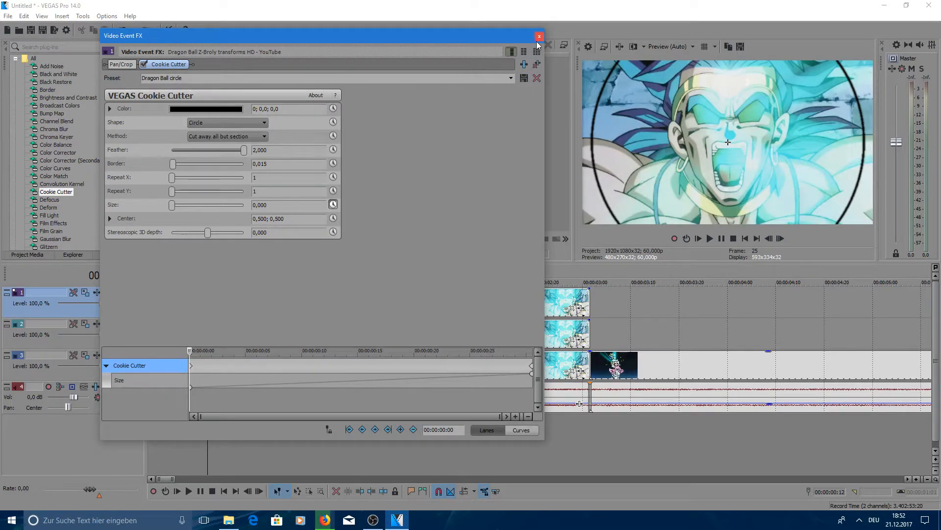
- Apply the Dragon Ball circle Cookie Cutter preset to another Broly clip and enable Size keyframing
{"action": "left_click", "coordinate": [538, 37]}
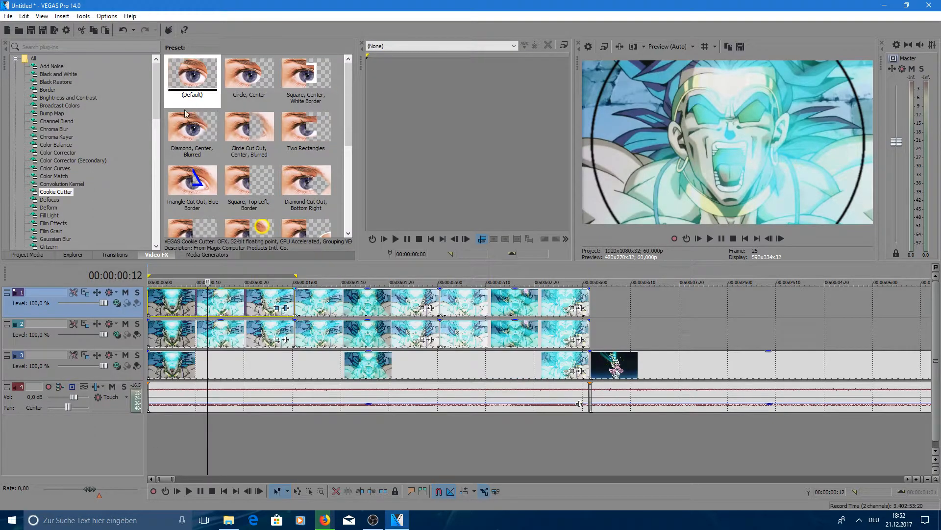
{"action": "left_click", "coordinate": [56, 192]}
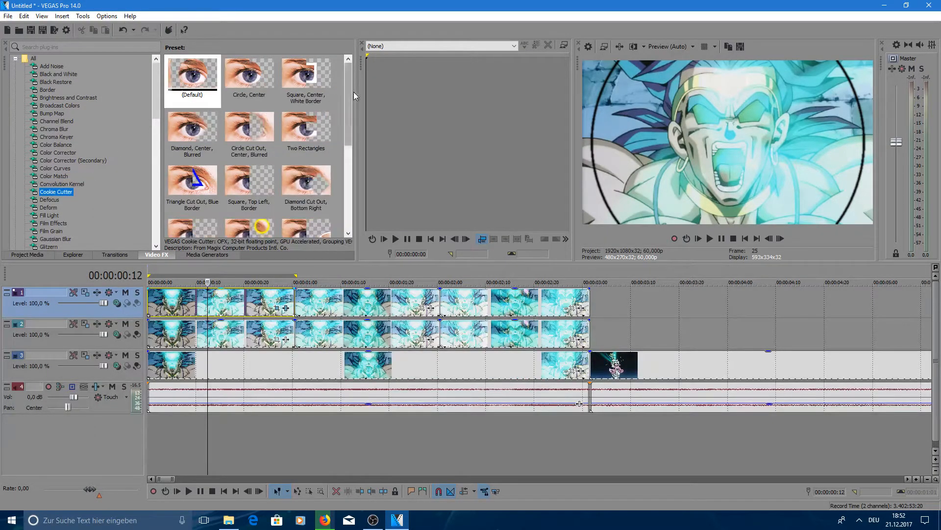
{"action": "scroll", "scroll_direction": "down", "scroll_amount": 3}
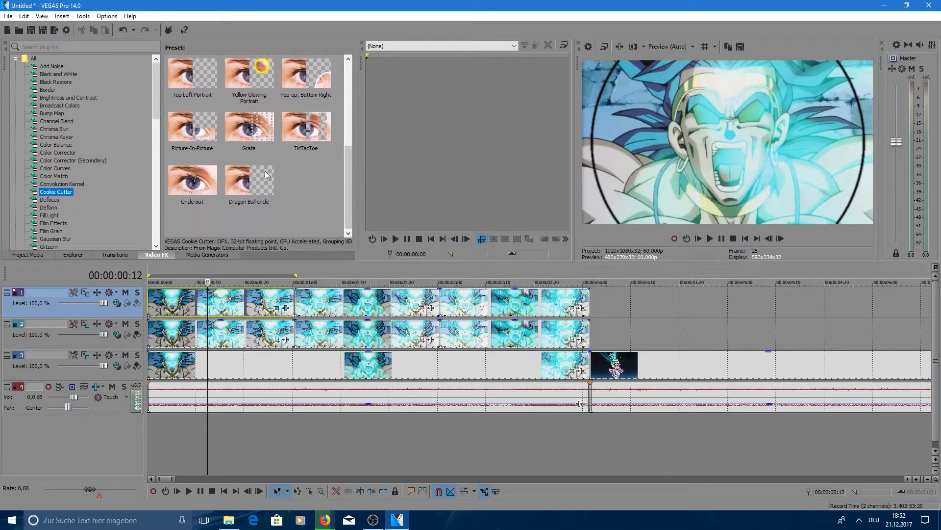
{"action": "left_click", "coordinate": [248, 179]}
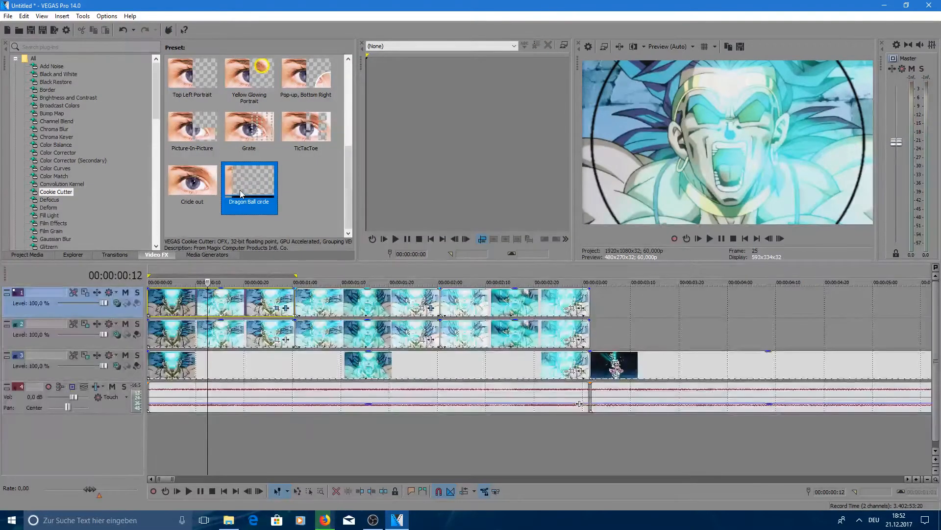
{"action": "double_click", "coordinate": [249, 177]}
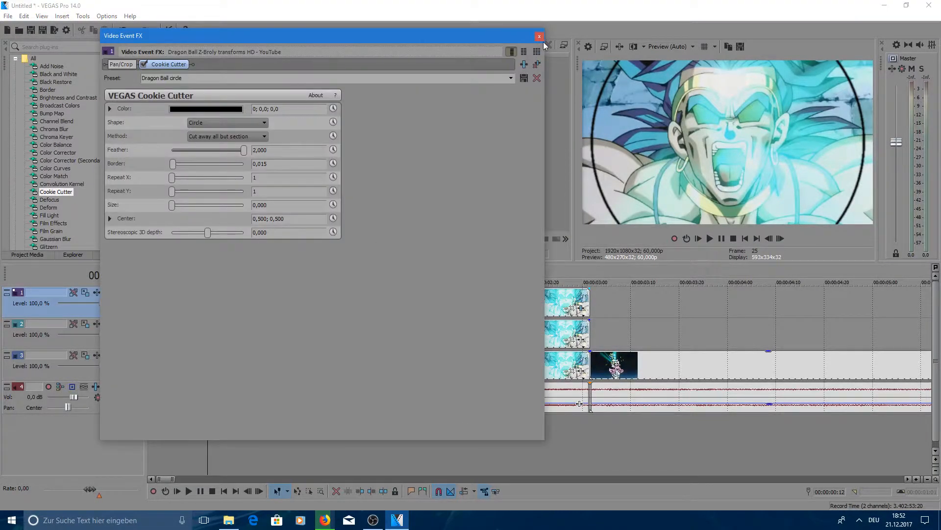
{"action": "left_click", "coordinate": [538, 36]}
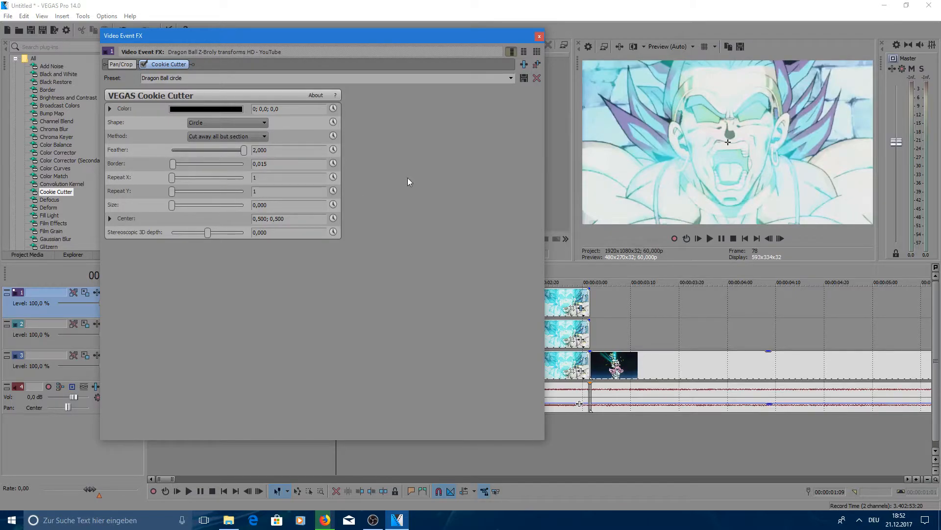
{"action": "mouse_move", "coordinate": [334, 205]}
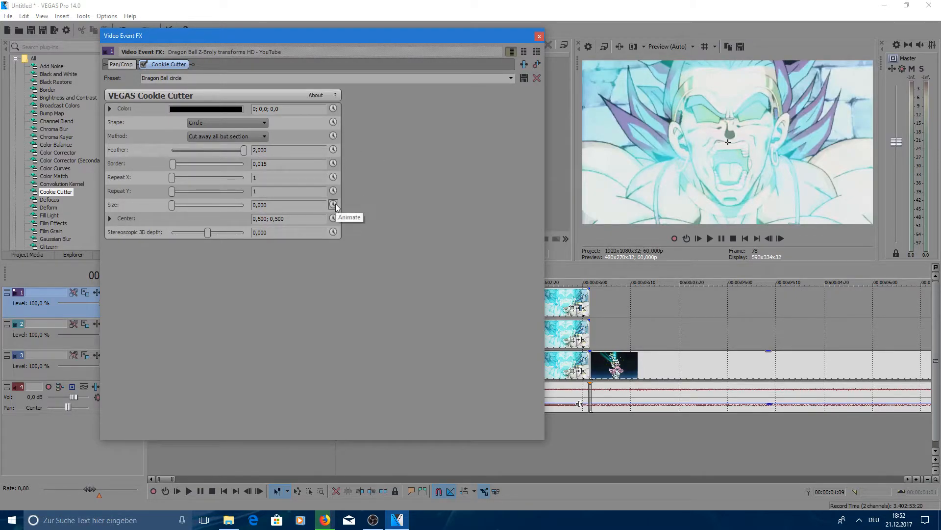
{"action": "left_click", "coordinate": [333, 205]}
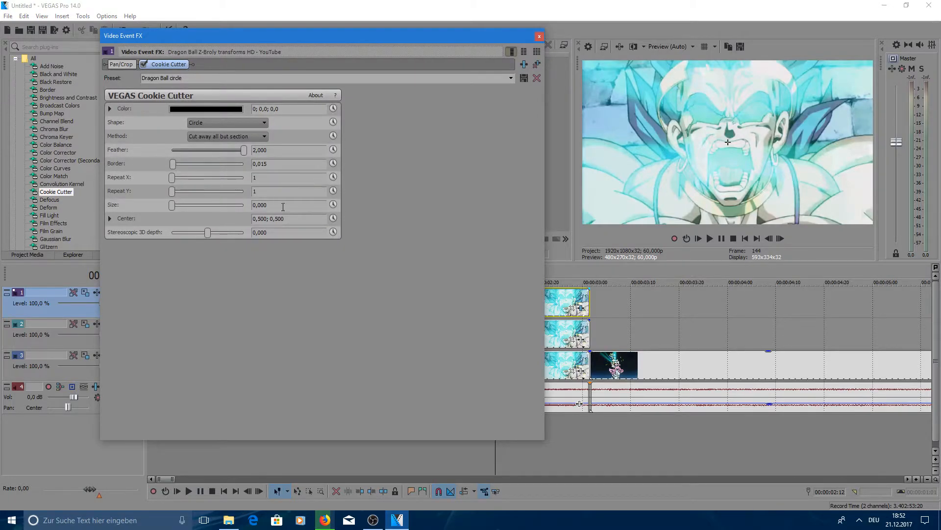
- Keyframe the Cookie Cutter circle Size to grow from 0 at the start to 1
{"action": "left_click", "coordinate": [334, 205]}
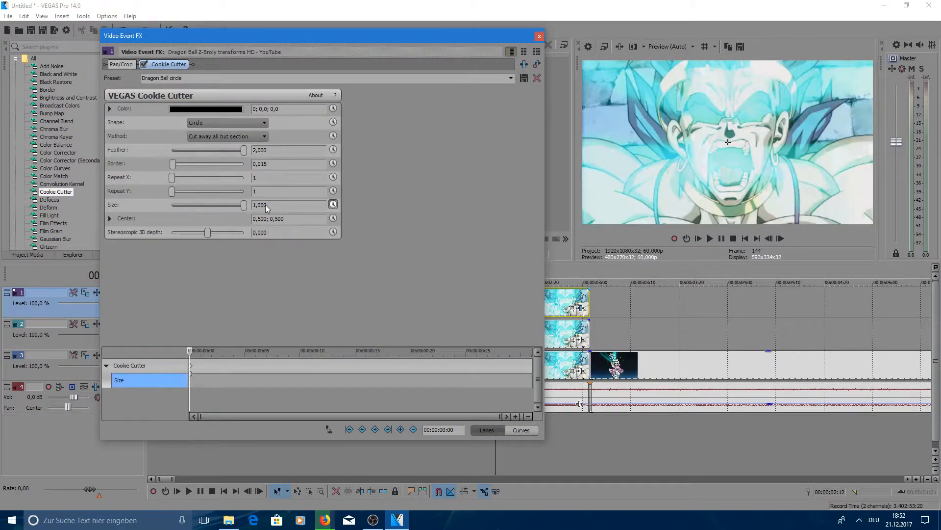
{"action": "left_click_drag", "start_coordinate": [243, 204], "coordinate": [171, 204]}
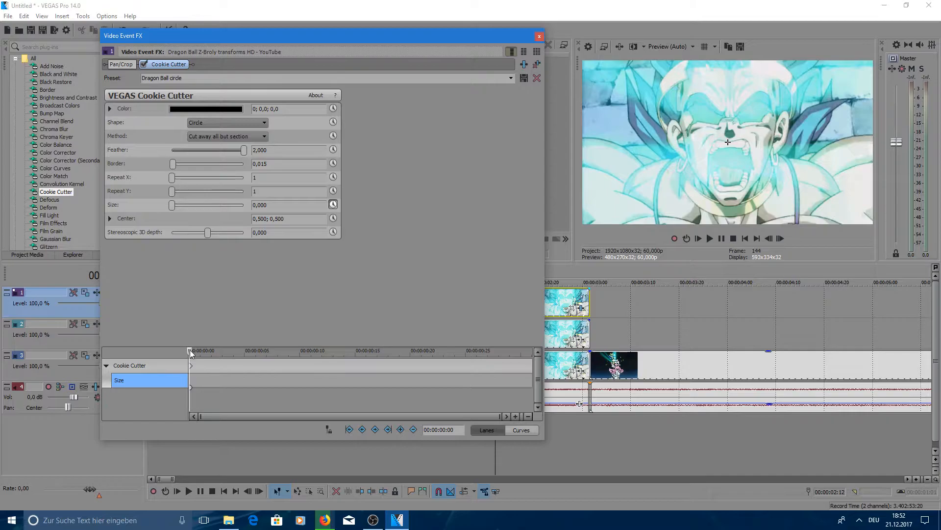
{"action": "left_click_drag", "start_coordinate": [172, 205], "coordinate": [190, 204]}
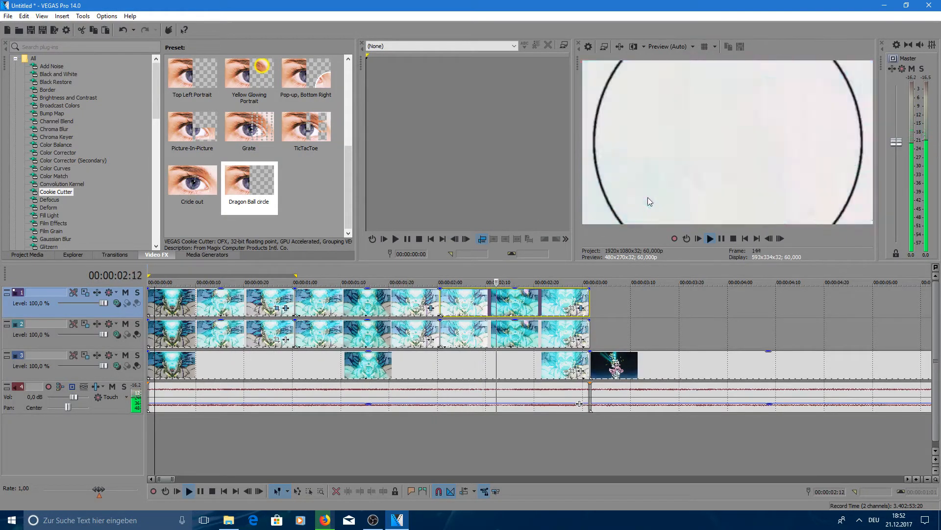
{"action": "left_click", "coordinate": [570, 283]}
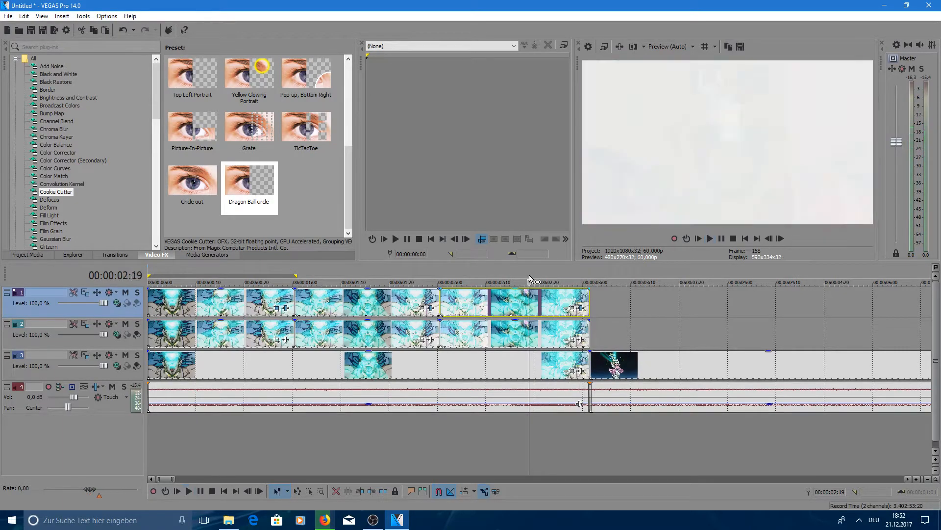
{"action": "mouse_move", "coordinate": [230, 276]}
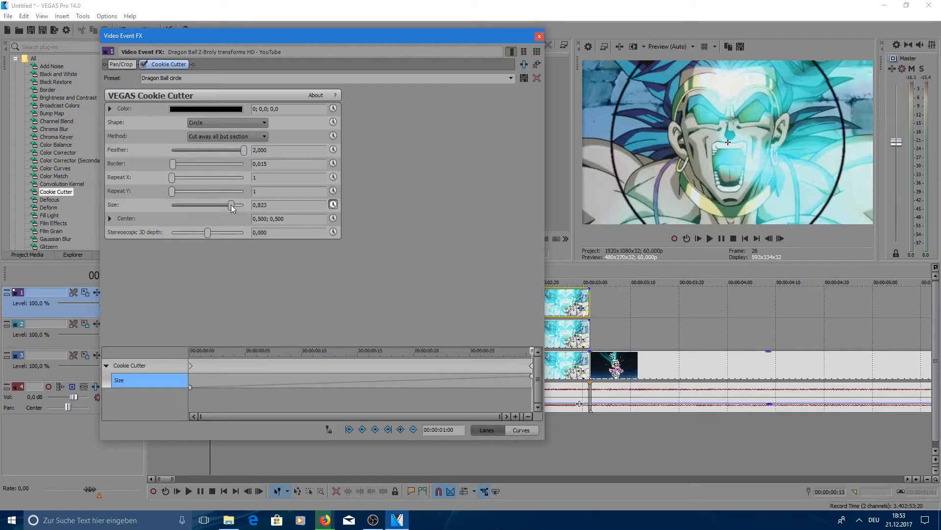
- Adjust the circle Size keyframes so the cut-out grows from 0 to about 0.60
{"action": "left_click_drag", "start_coordinate": [232, 205], "coordinate": [208, 205]}
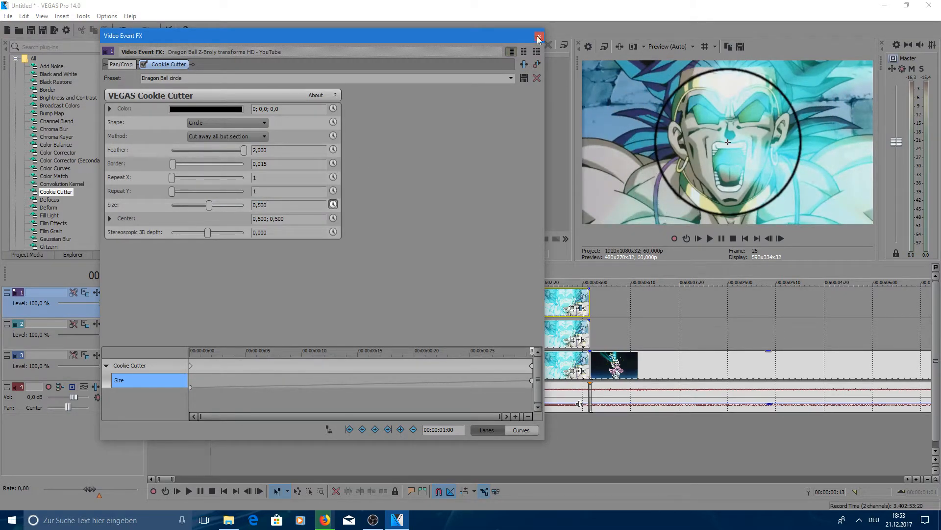
{"action": "left_click", "coordinate": [538, 37]}
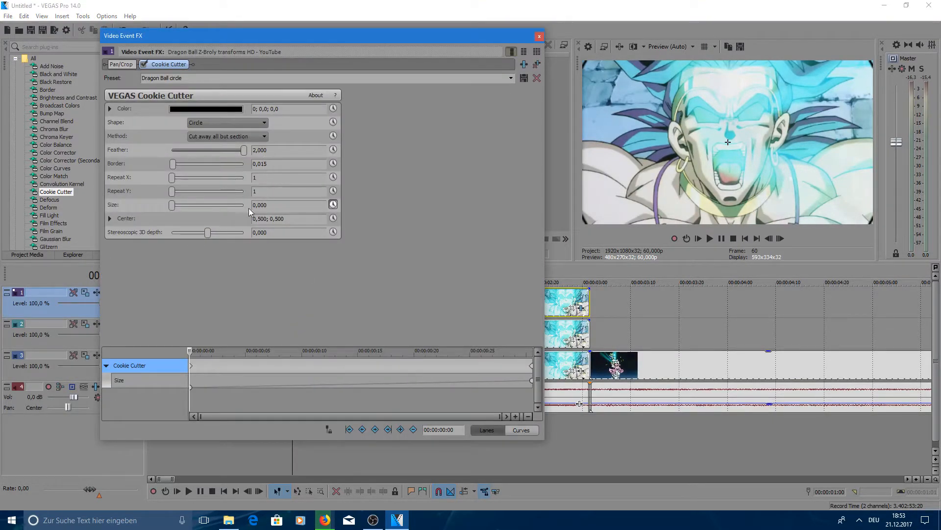
{"action": "left_click", "coordinate": [119, 379]}
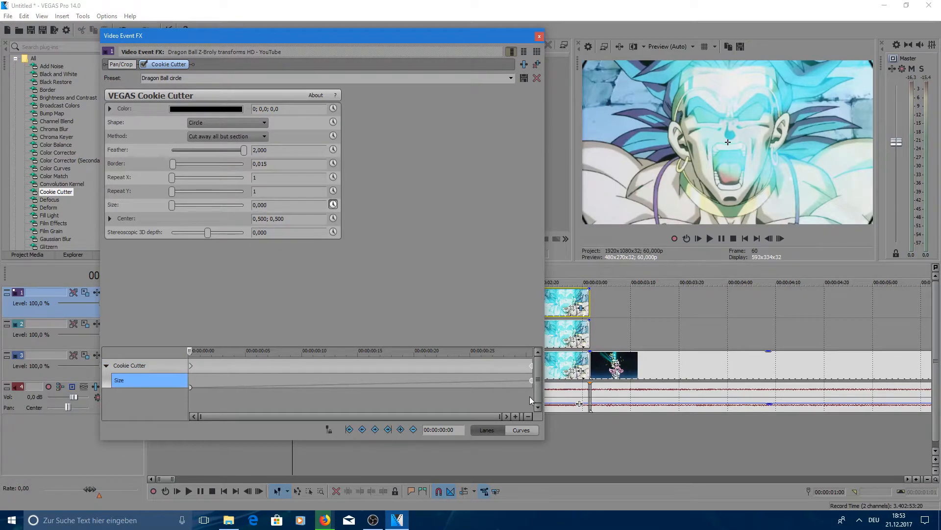
{"action": "left_click_drag", "start_coordinate": [172, 205], "coordinate": [208, 204]}
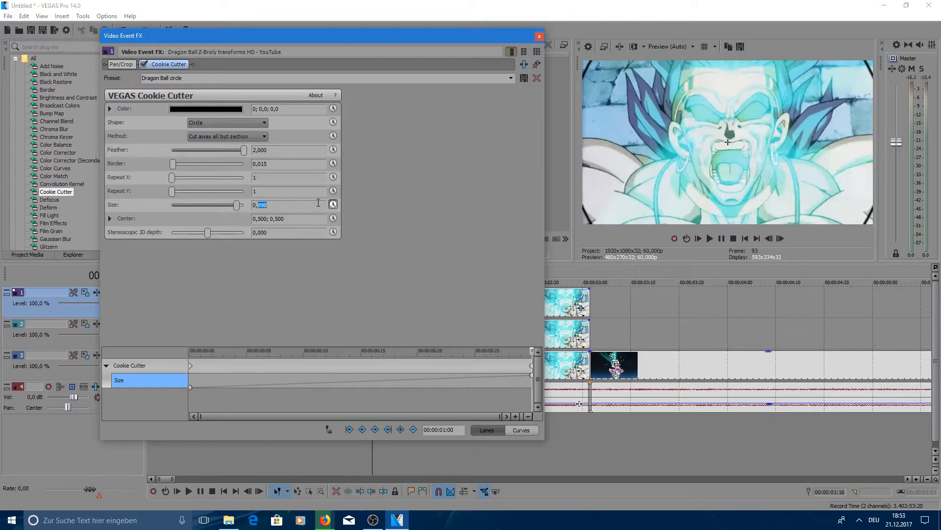
{"action": "left_click", "coordinate": [537, 36]}
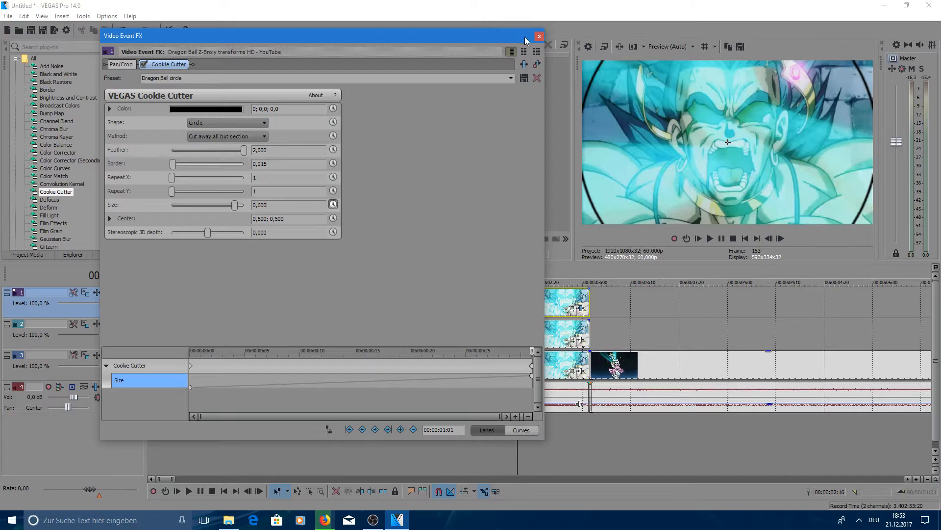
{"action": "left_click", "coordinate": [538, 35]}
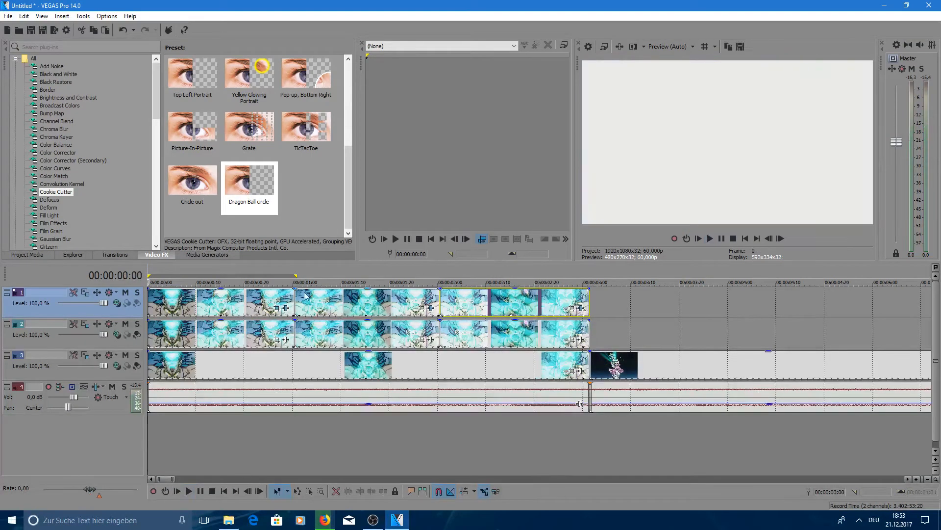
- Move the playhead to ten frames and list the Gradient Map presets in Video FX
{"action": "left_click", "coordinate": [211, 283]}
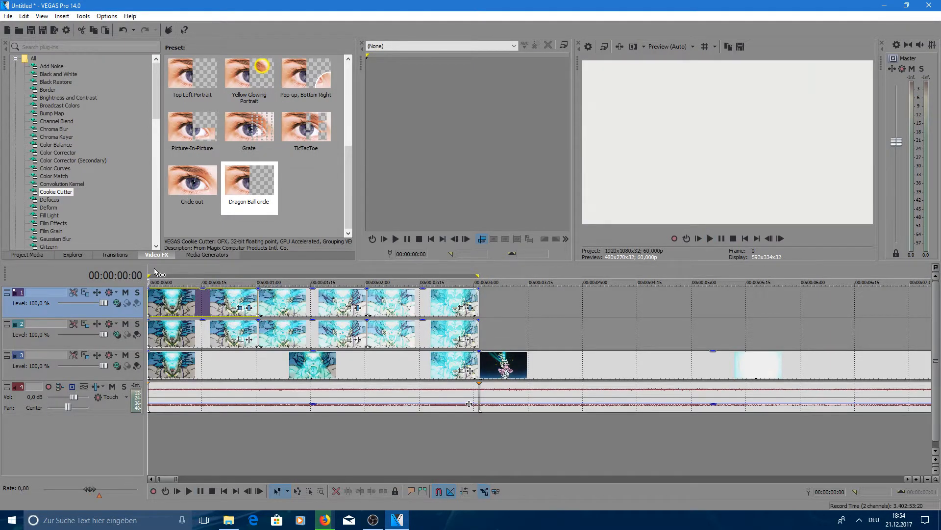
{"action": "left_click", "coordinate": [183, 283]}
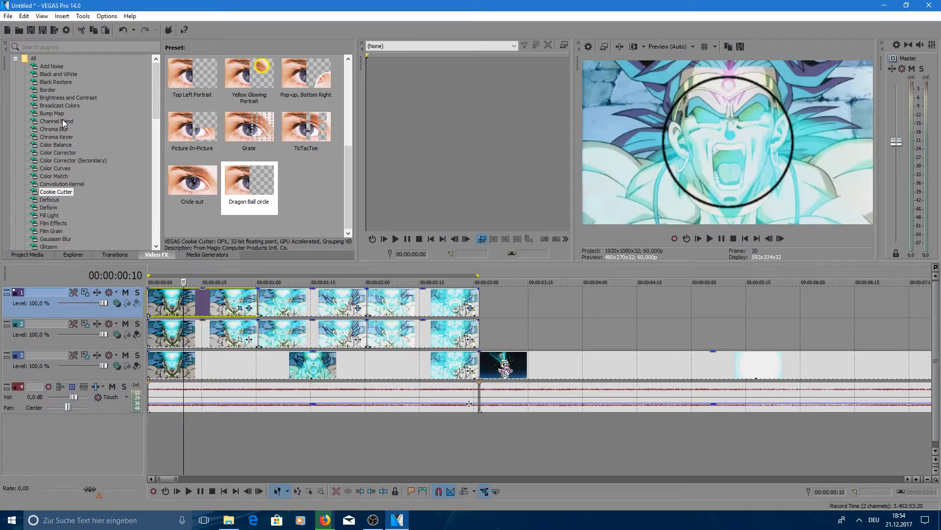
{"action": "scroll", "scroll_direction": "down", "scroll_amount": 3}
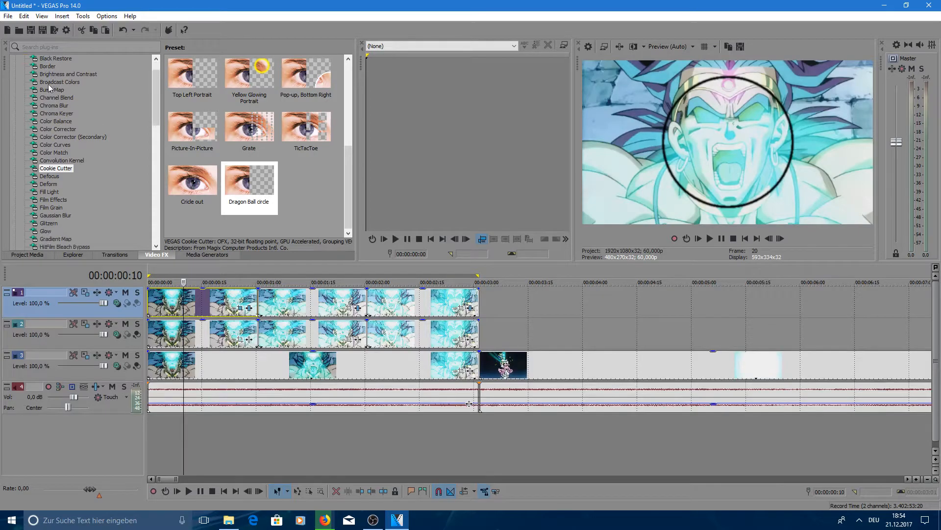
{"action": "scroll", "scroll_direction": "down", "scroll_amount": 3}
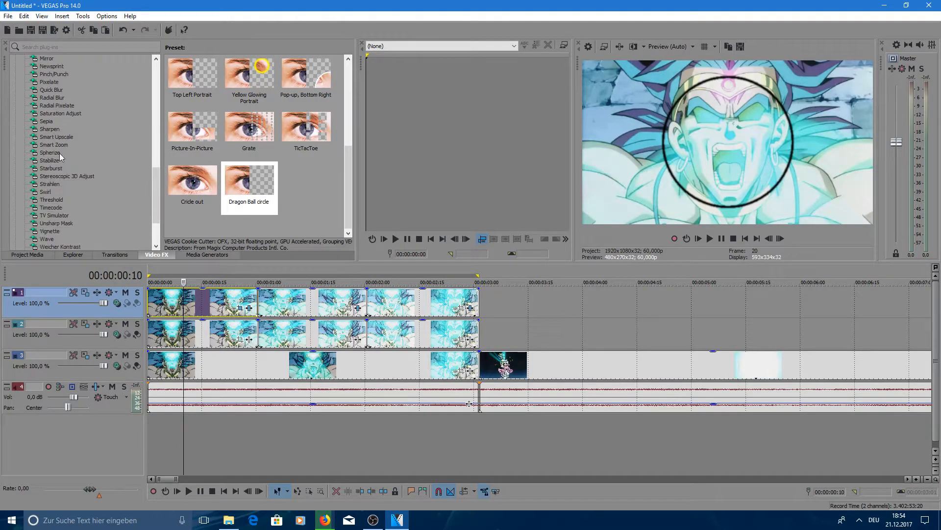
{"action": "left_click", "coordinate": [56, 182]}
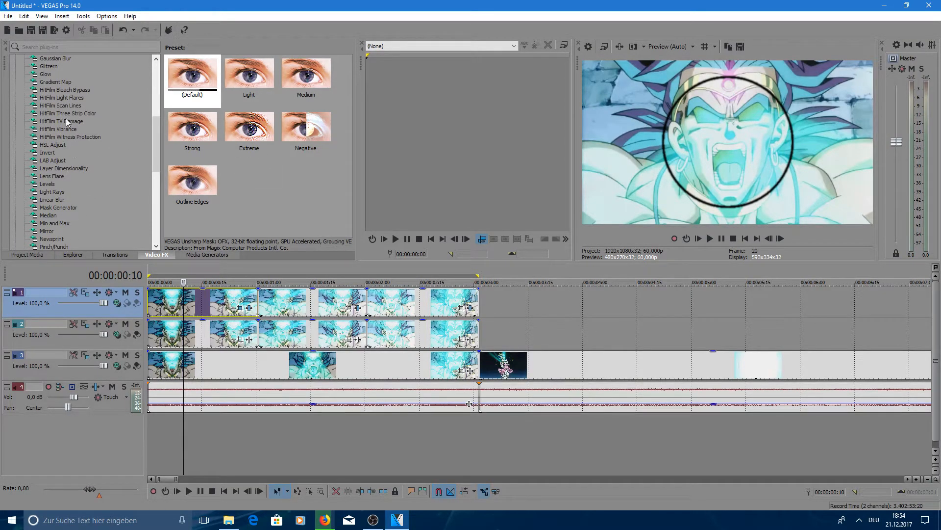
{"action": "left_click", "coordinate": [55, 82]}
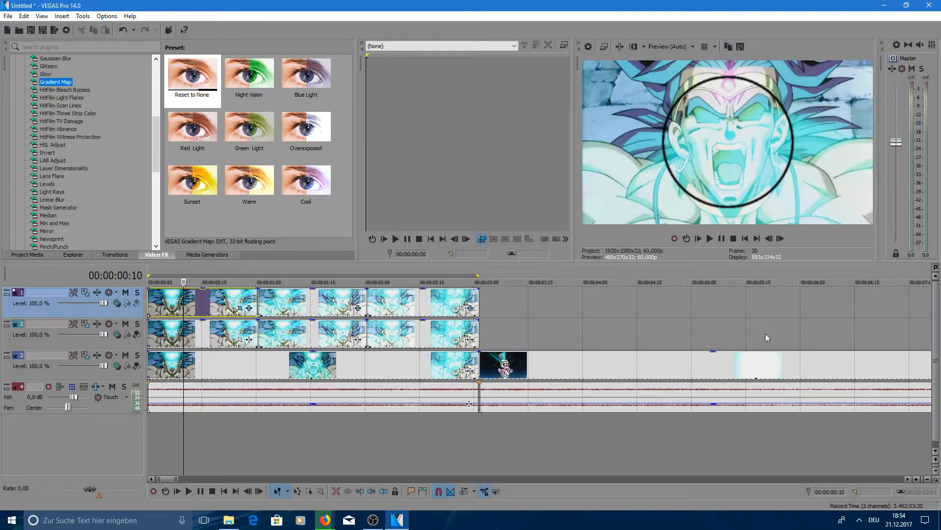
- Apply the Sunset Gradient Map preset to tint the Broly clips yellow, then scrub to check
{"action": "left_click", "coordinate": [192, 179]}
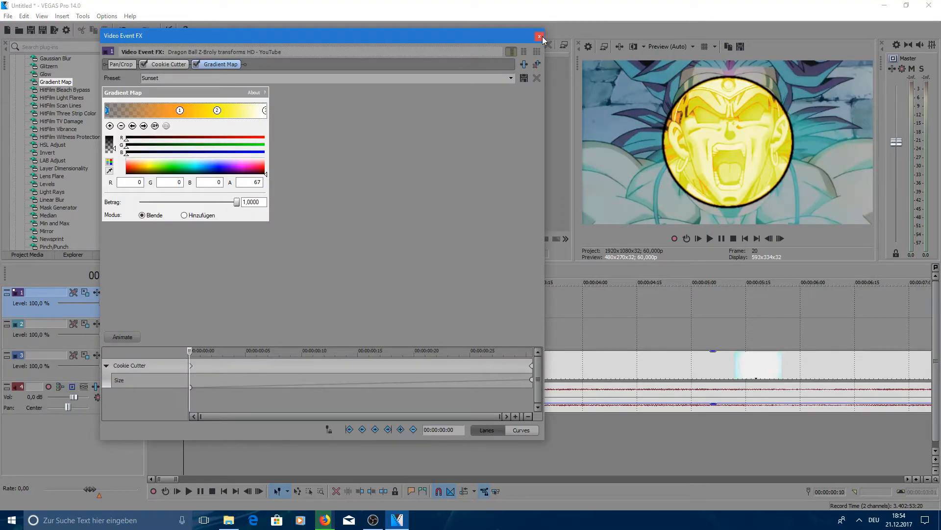
{"action": "left_click", "coordinate": [538, 36]}
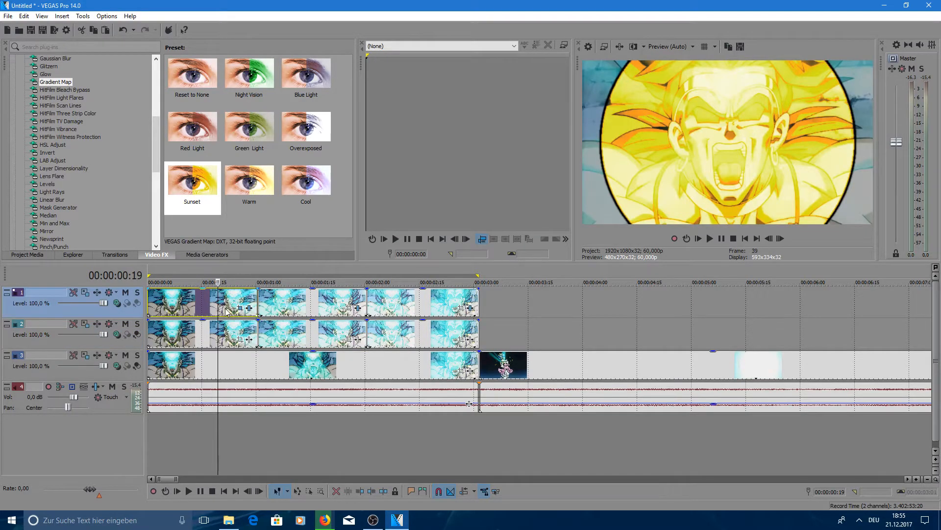
{"action": "left_click", "coordinate": [193, 178]}
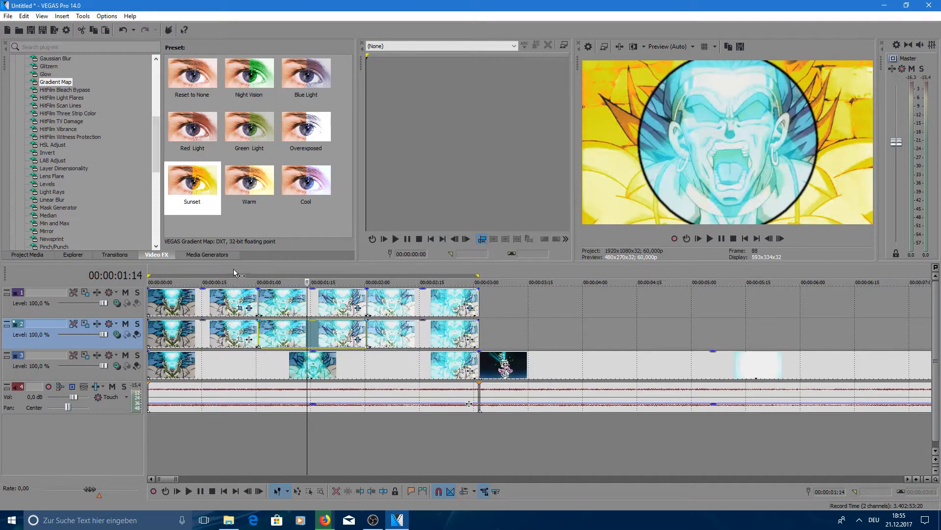
{"action": "left_click", "coordinate": [240, 278]}
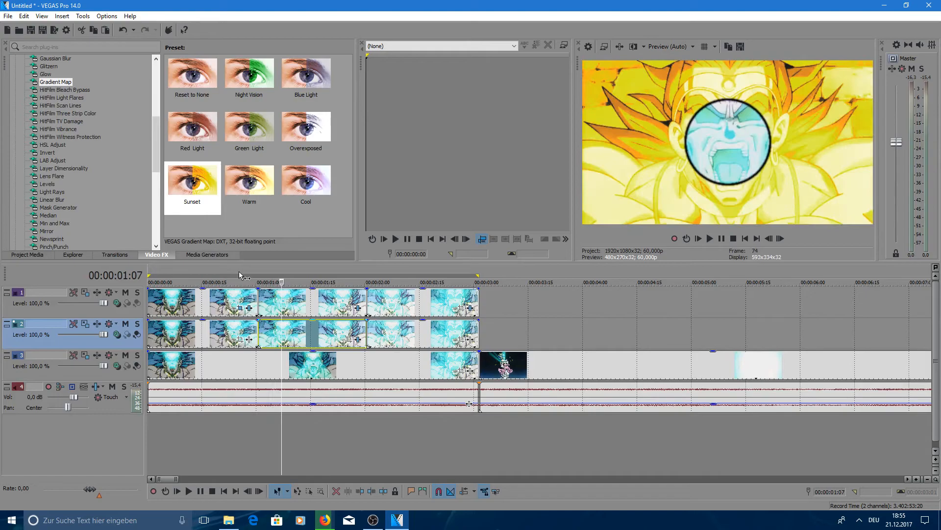
{"action": "left_click", "coordinate": [231, 302]}
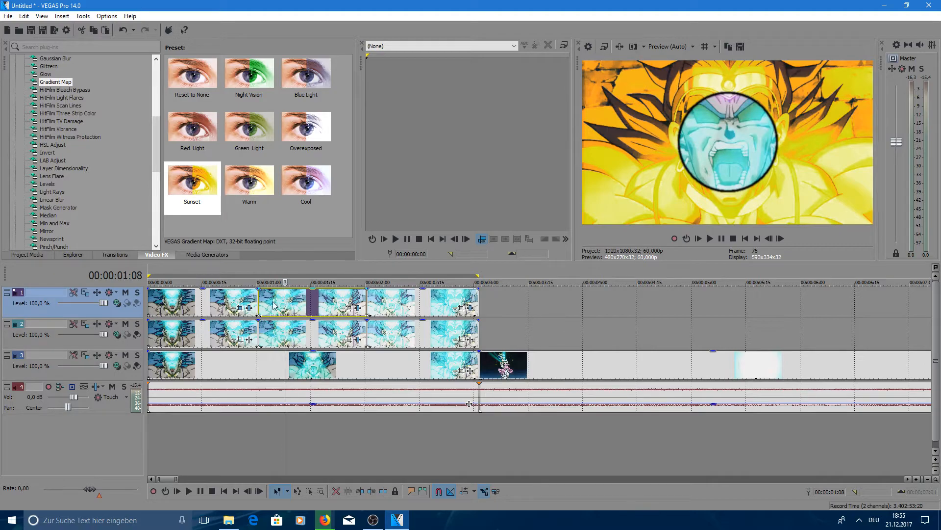
- Apply the default Invert preset to the next circle-stage clip, turning the face red
{"action": "left_click", "coordinate": [48, 153]}
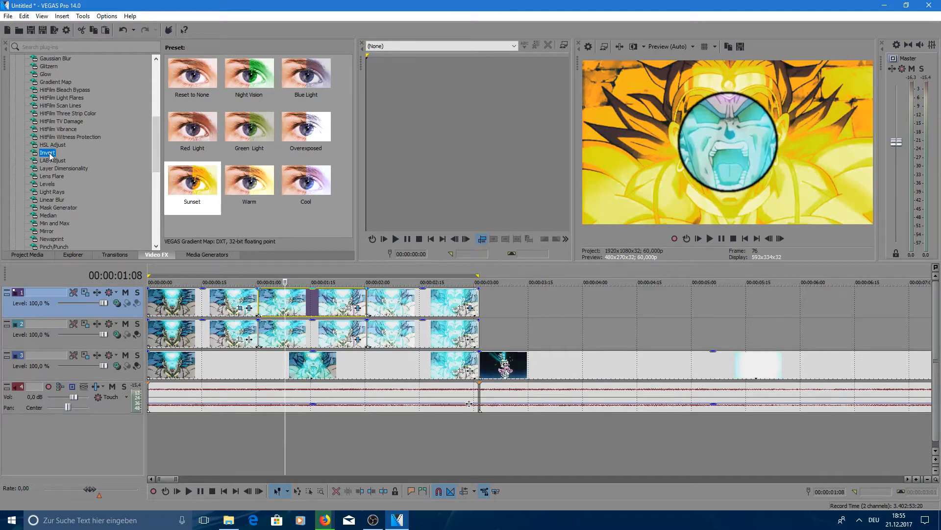
{"action": "left_click", "coordinate": [47, 153]}
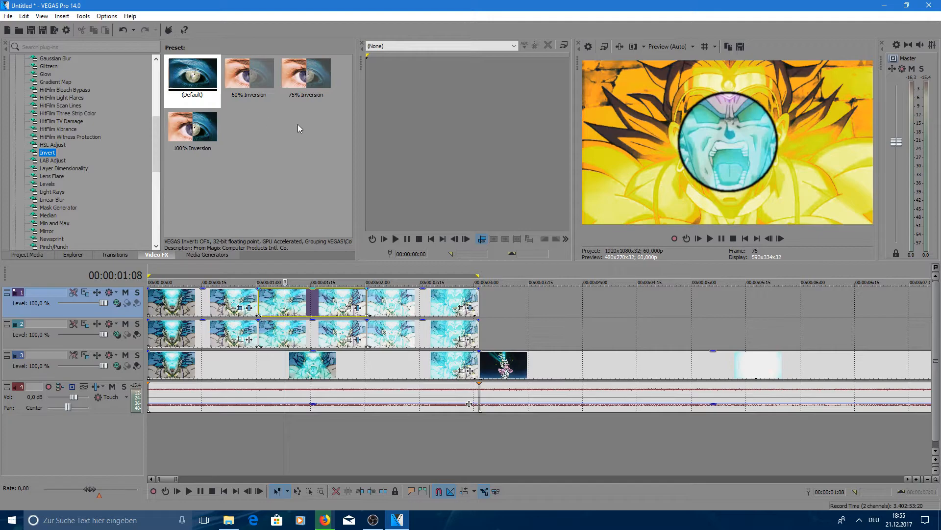
{"action": "left_click", "coordinate": [192, 73]}
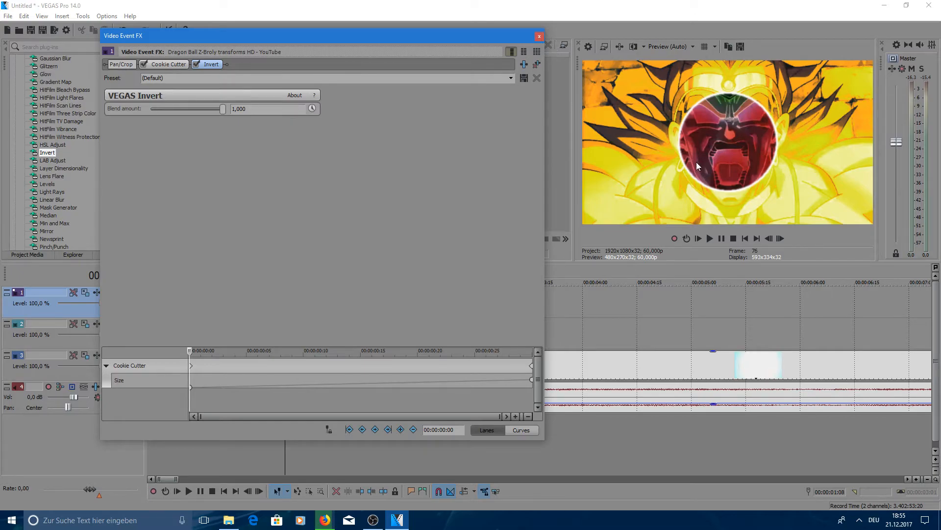
{"action": "mouse_move", "coordinate": [776, 169]}
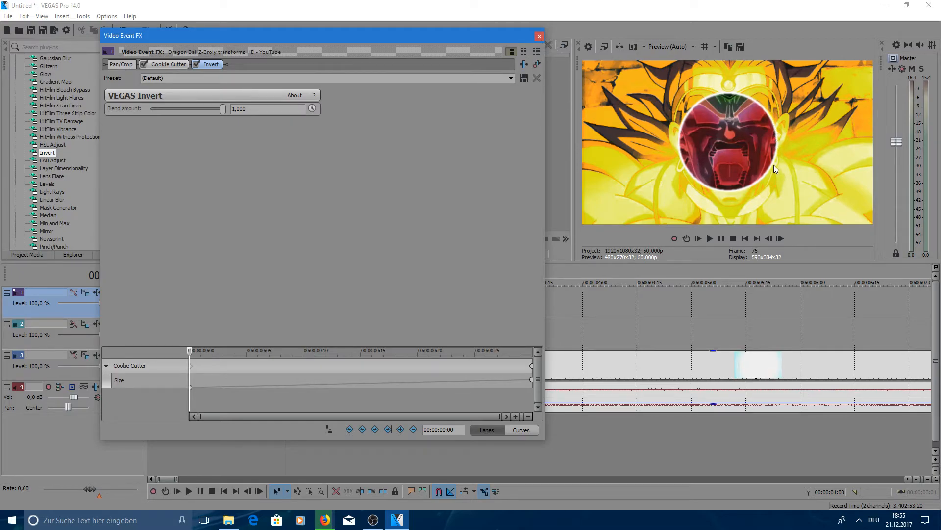
{"action": "mouse_move", "coordinate": [780, 121]}
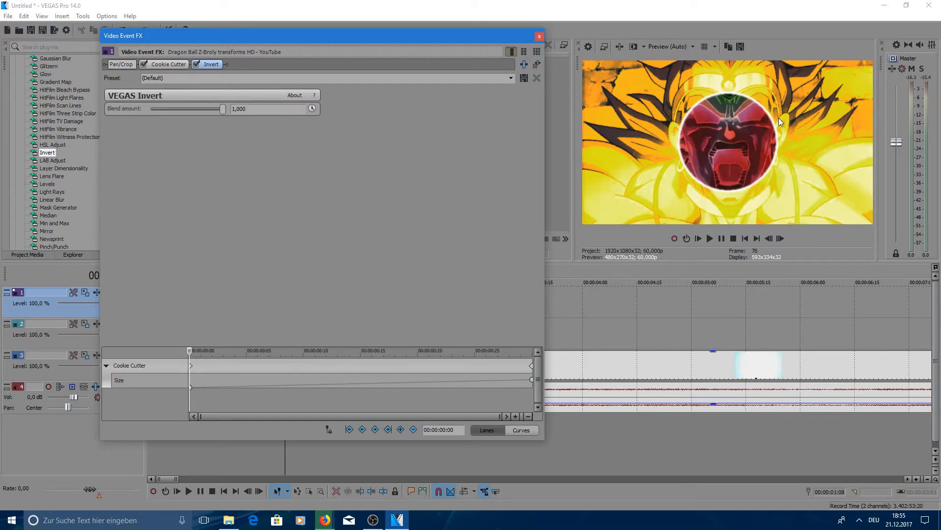
- Set the Cookie Cutter circle outline colour to white
{"action": "left_click", "coordinate": [166, 64]}
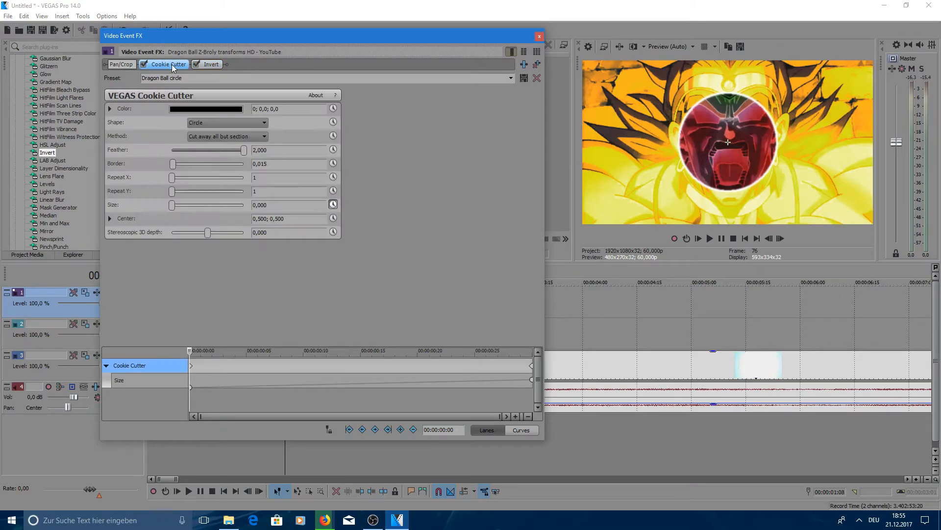
{"action": "left_click", "coordinate": [206, 109]}
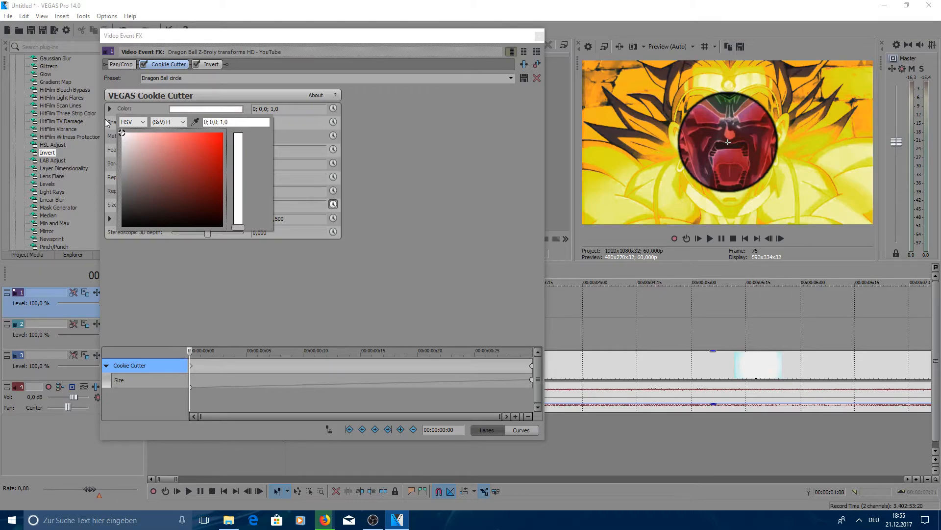
{"action": "left_click", "coordinate": [109, 109]}
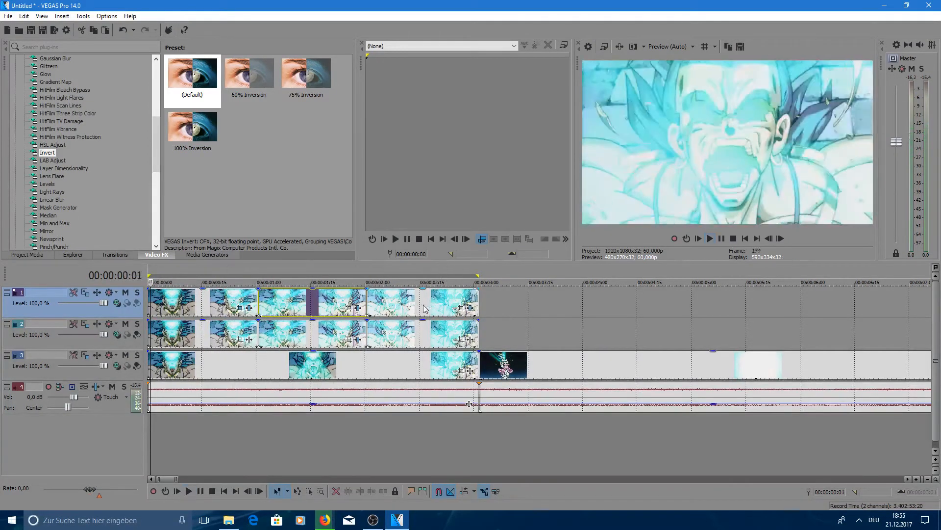
- Add the default Invert effect to the Broly clip on track 2
{"action": "left_click", "coordinate": [395, 282]}
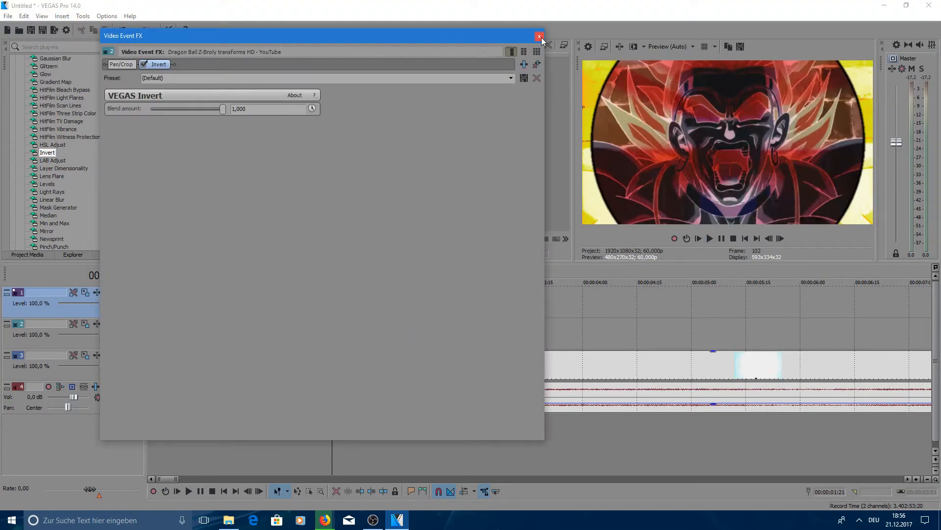
{"action": "left_click", "coordinate": [539, 36]}
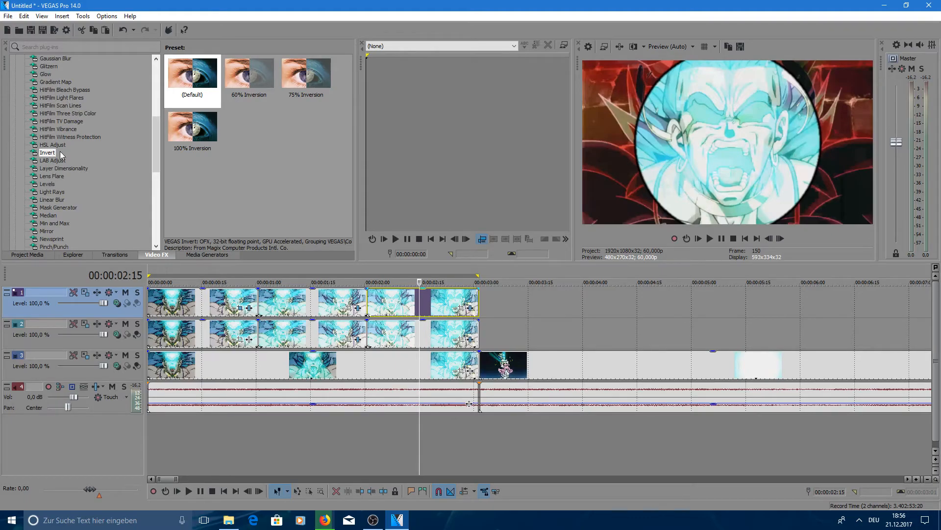
- Apply the Overexposed Gradient Map preset to the last circle-stage clip, whitening the face
{"action": "left_click", "coordinate": [52, 199]}
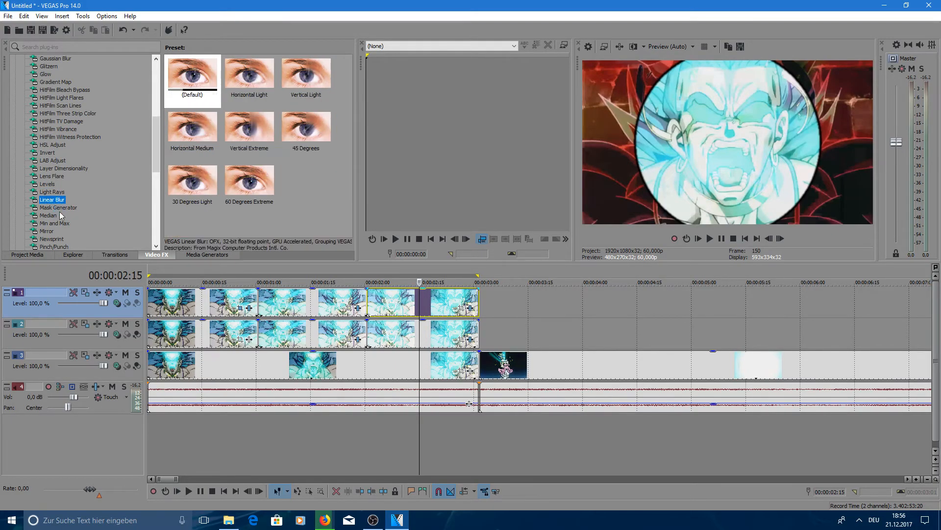
{"action": "left_click", "coordinate": [48, 214]}
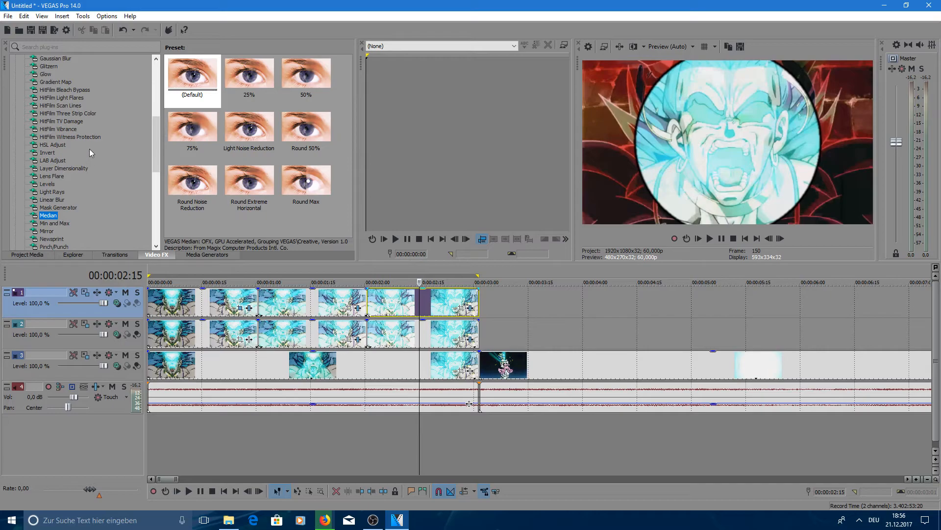
{"action": "left_click", "coordinate": [56, 176]}
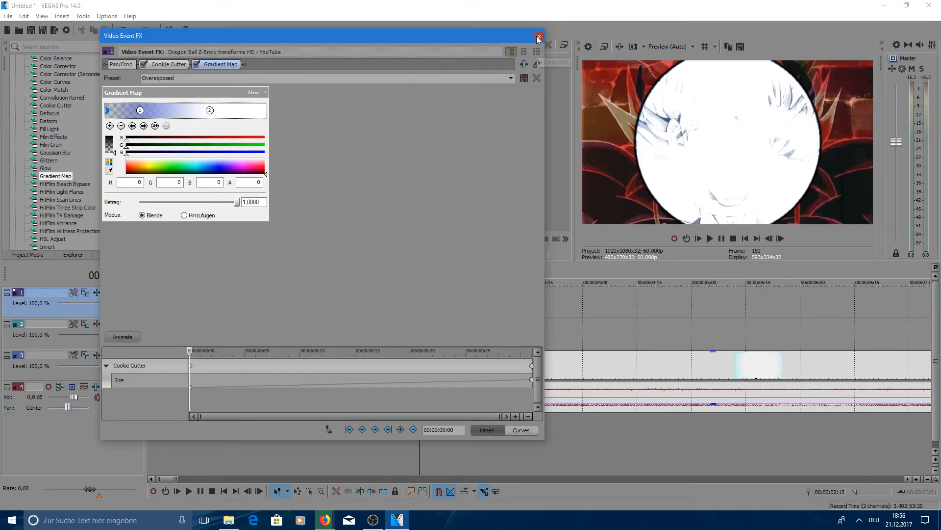
{"action": "left_click", "coordinate": [538, 36]}
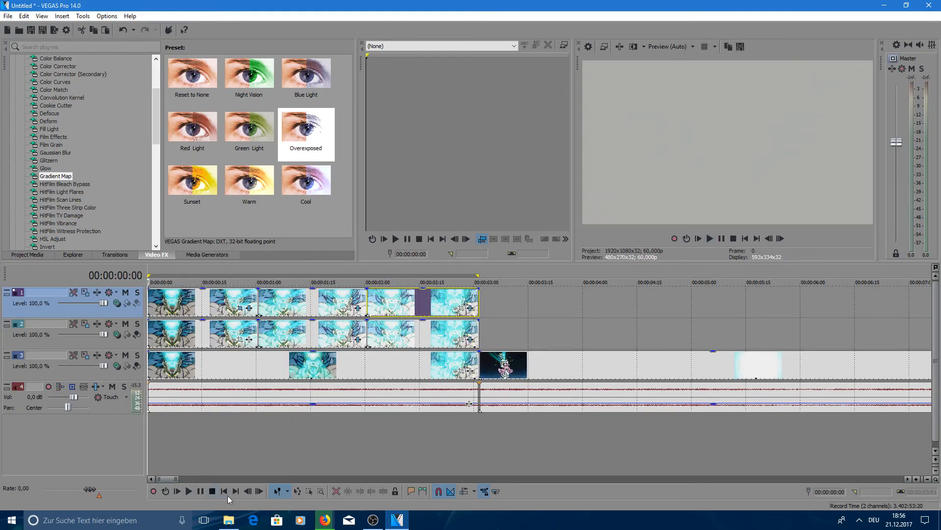
{"action": "left_click", "coordinate": [176, 491]}
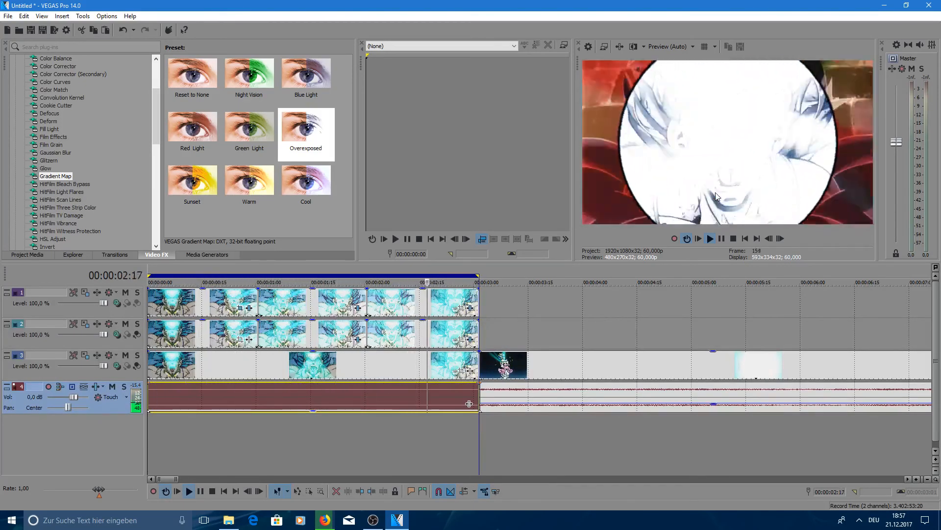
{"action": "left_click", "coordinate": [312, 283]}
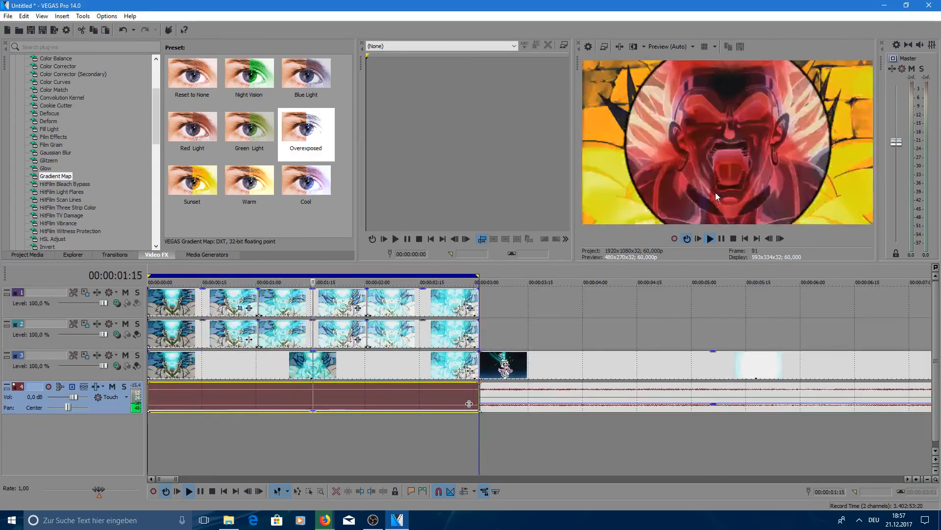